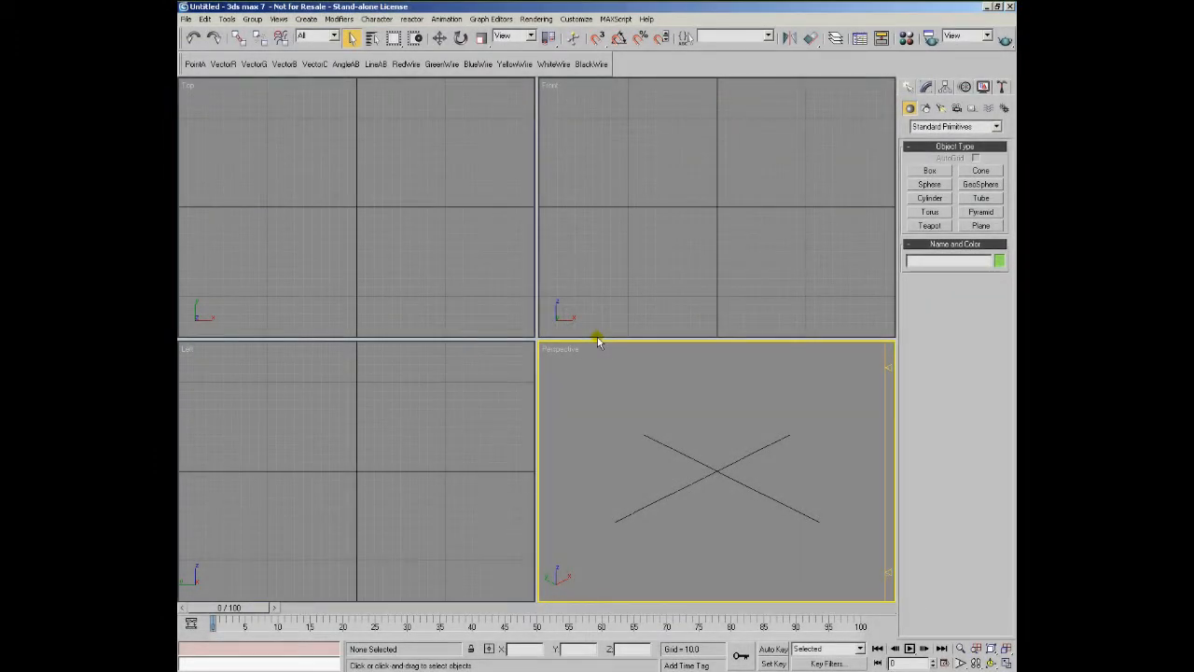
# Step: Bring up the MAXScript Listener from the MAXScript menu
pyautogui.click(615, 18)
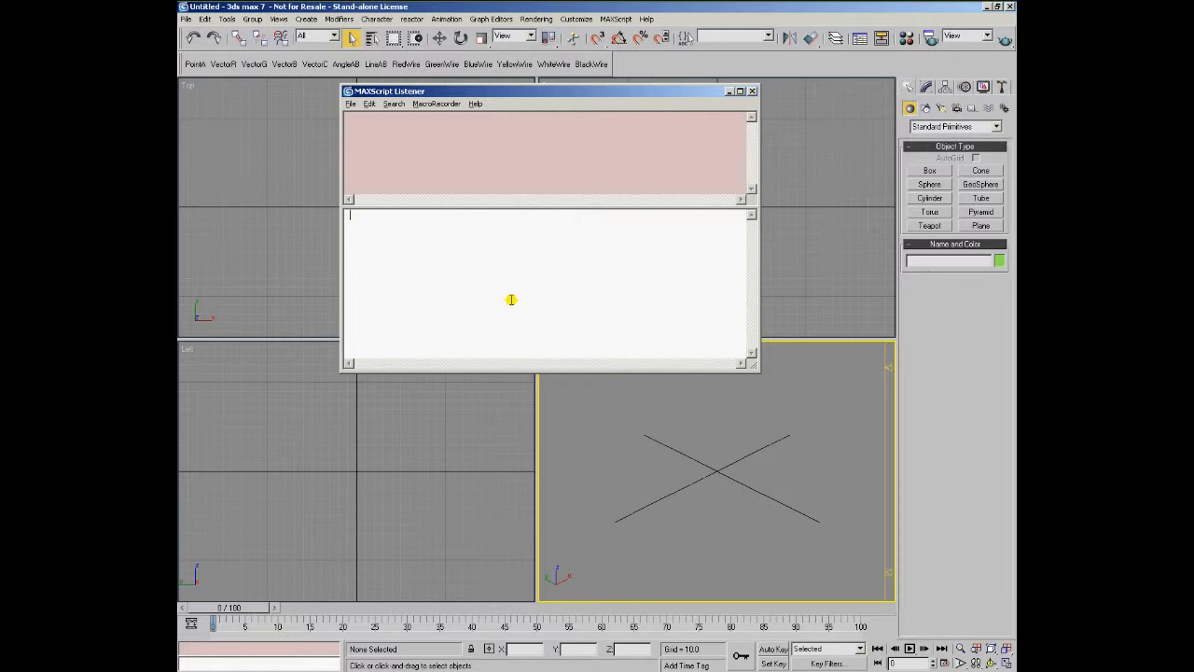
# Step: Enter the expression matrixFromNormal [0,1,1] in the Listener input pane
pyautogui.write('matrixFromNormal [')
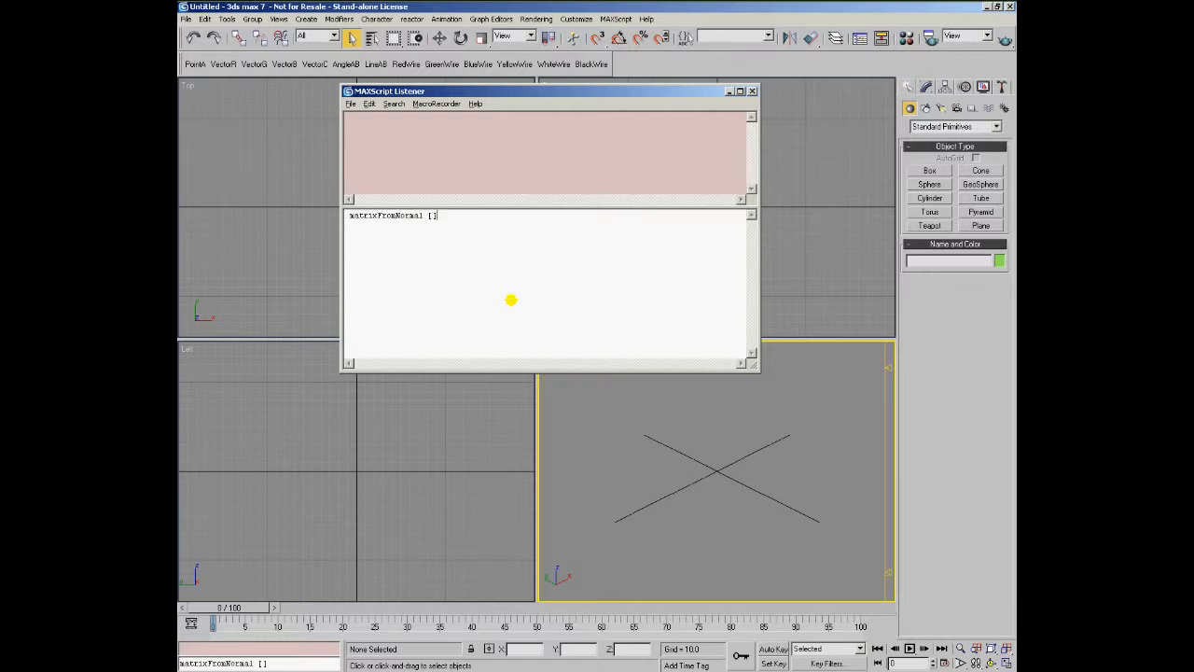
pyautogui.write('0,0')
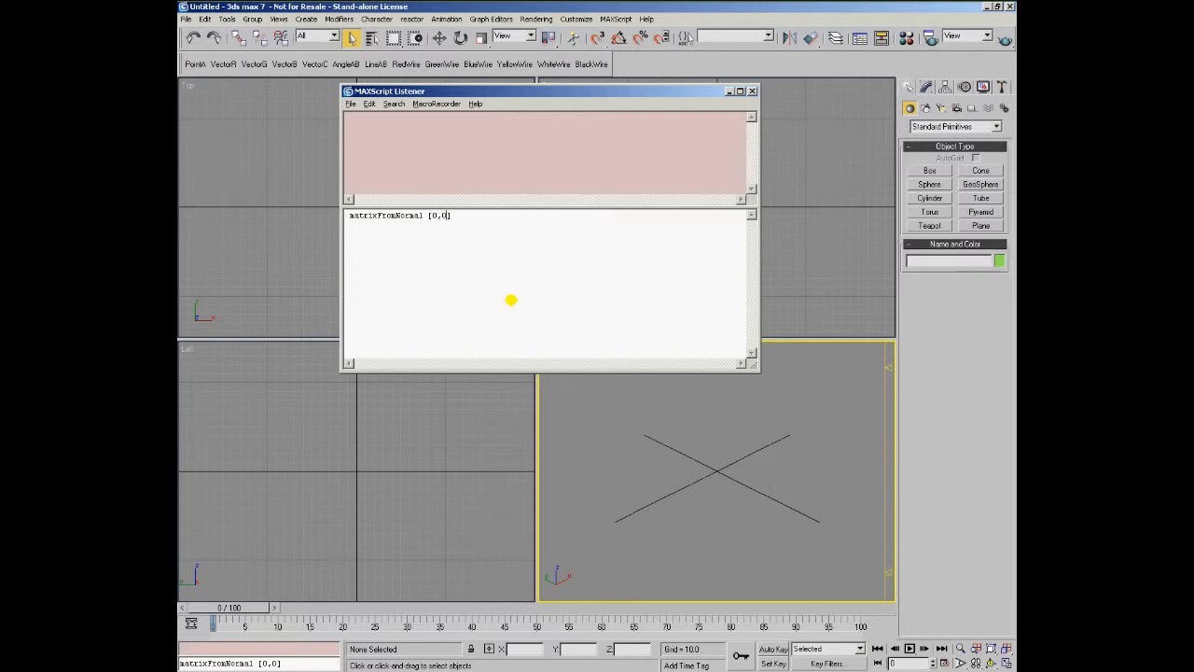
pyautogui.write('1]')
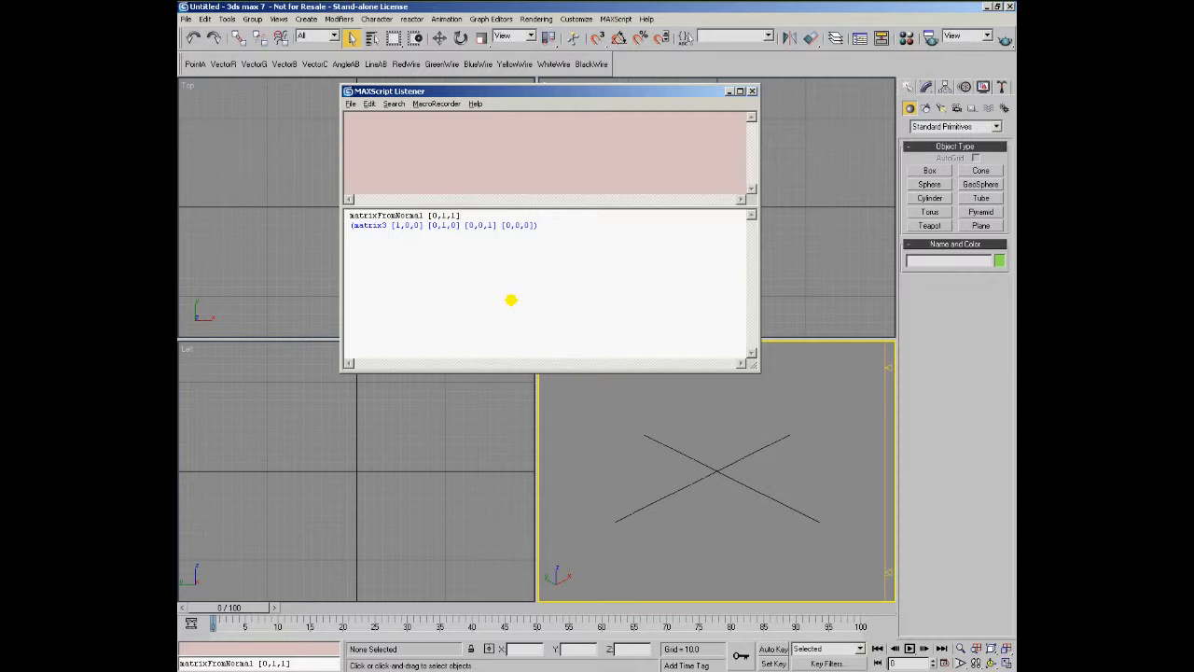
pyautogui.click(460, 216)
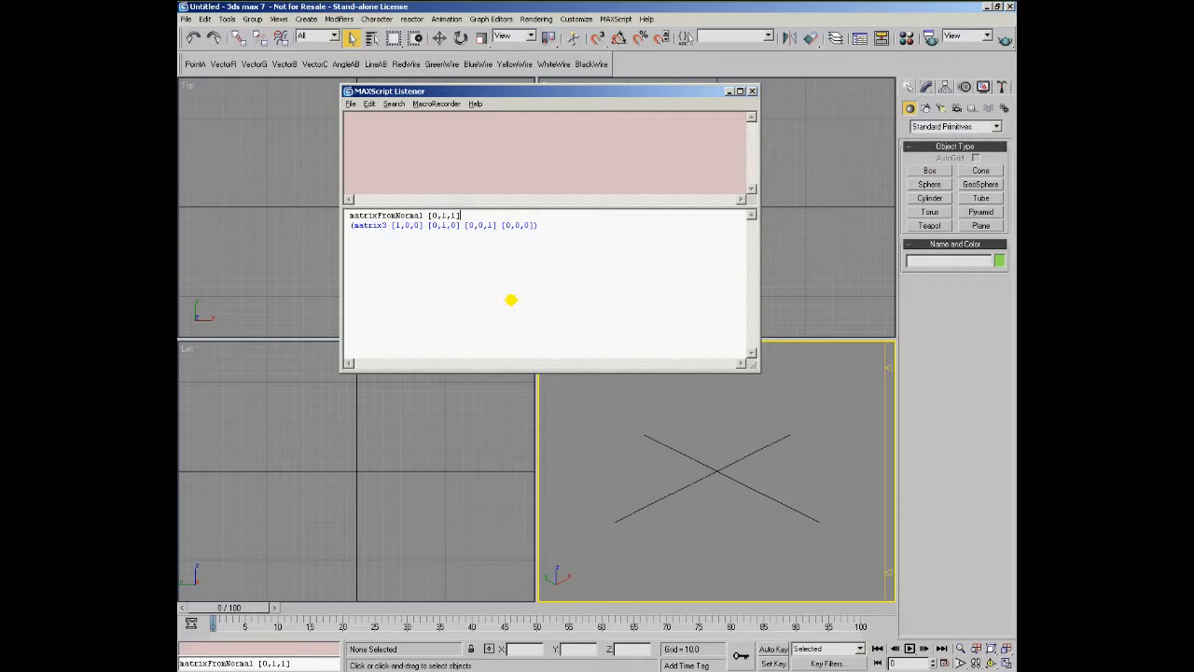
# Step: Evaluate matrixFromNormal (normalize [0,1,1]), getting a matrix3 with 0.707107 components
pyautogui.press('Return')
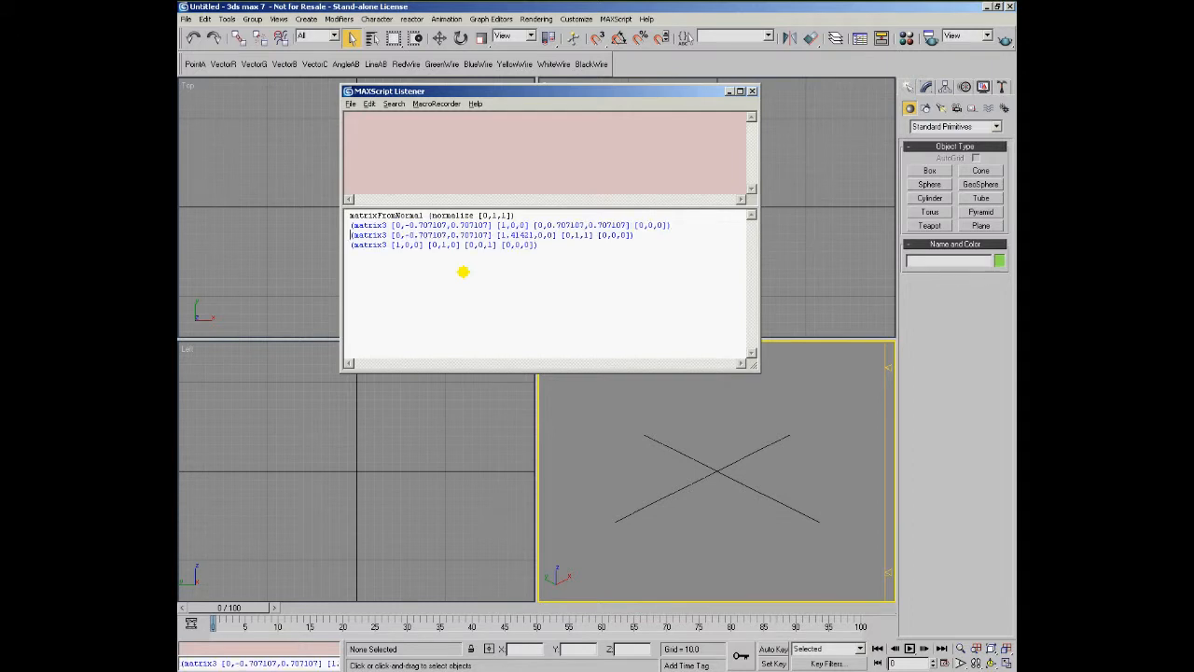
pyautogui.moveTo(505, 259)
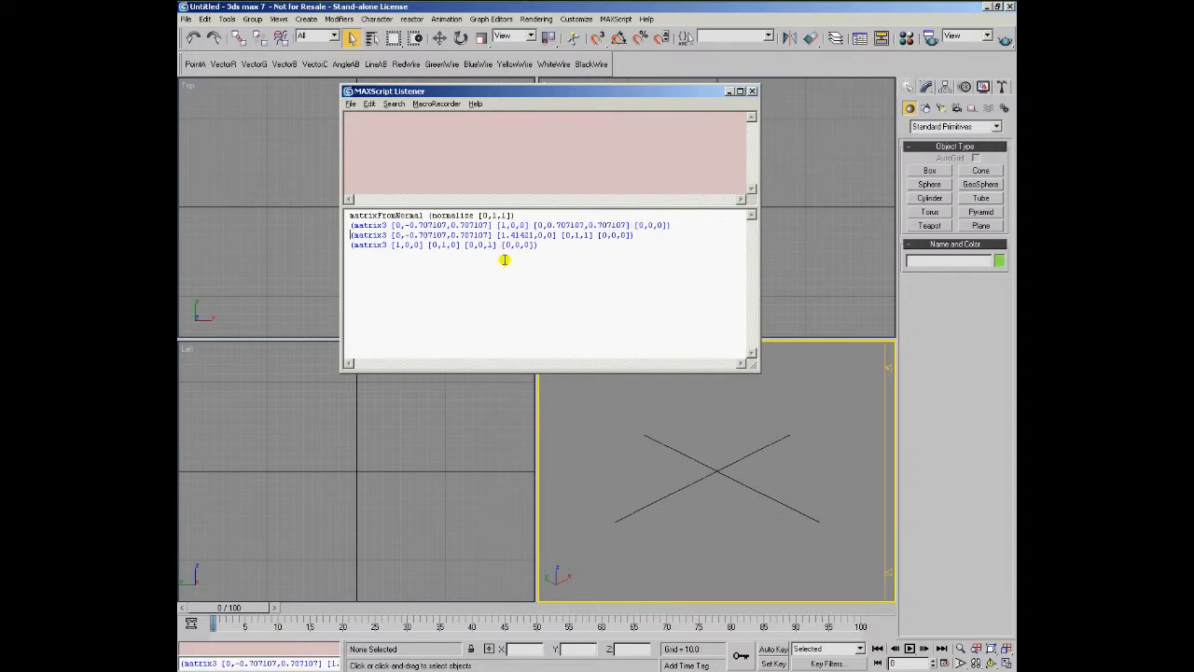
pyautogui.moveTo(649, 226)
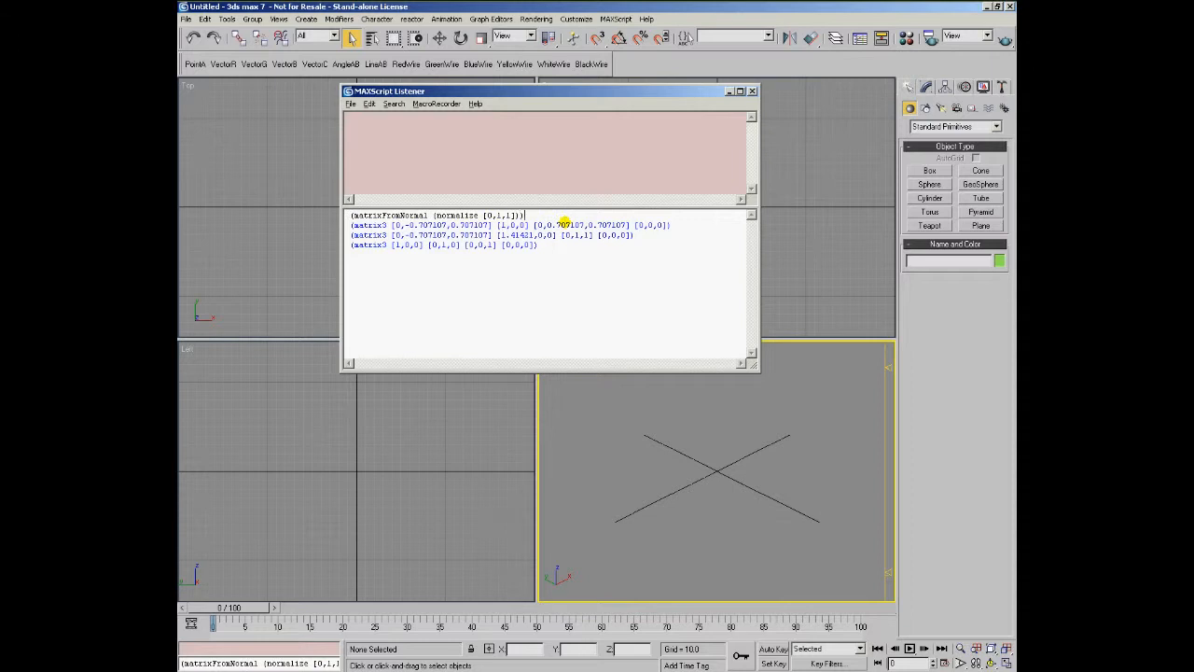
# Step: Evaluate length of the matrix's .row vectors, each returning 1.0
pyautogui.write('.row1')
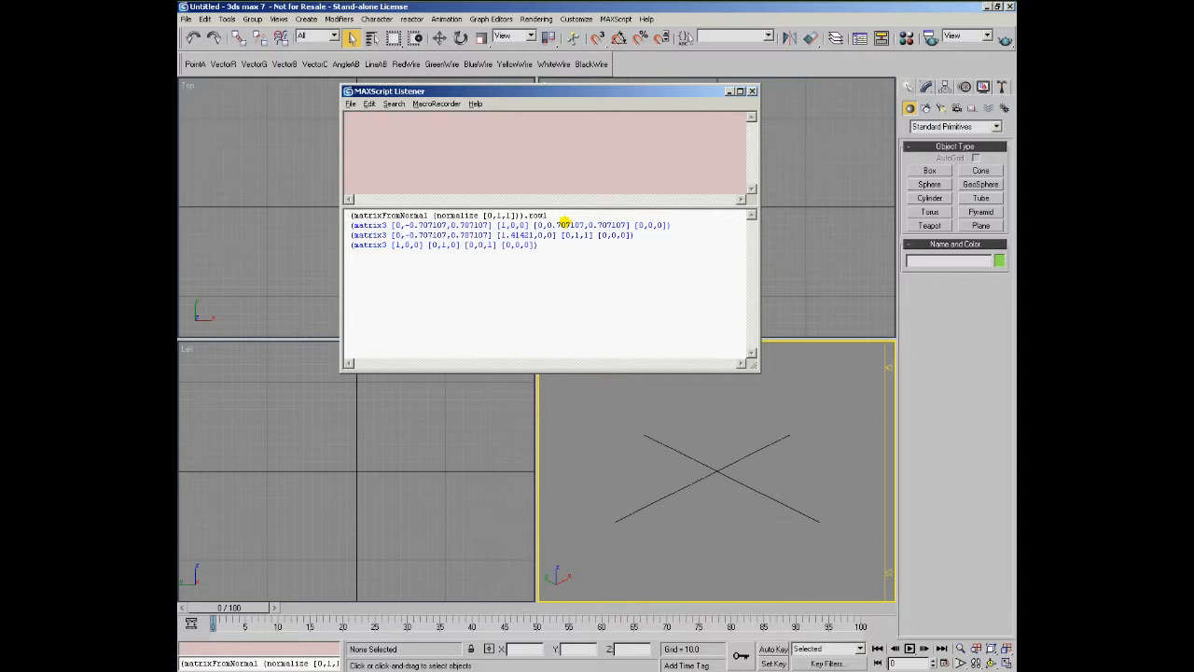
pyautogui.write('length')
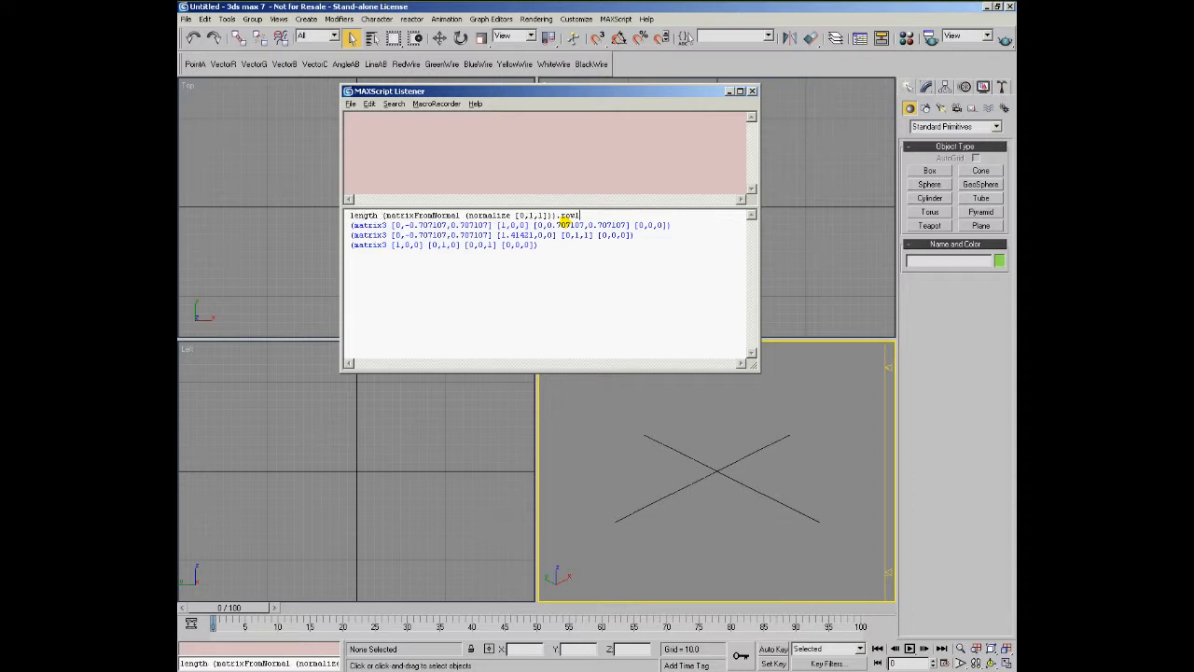
pyautogui.write('3')
pyautogui.press('Return')
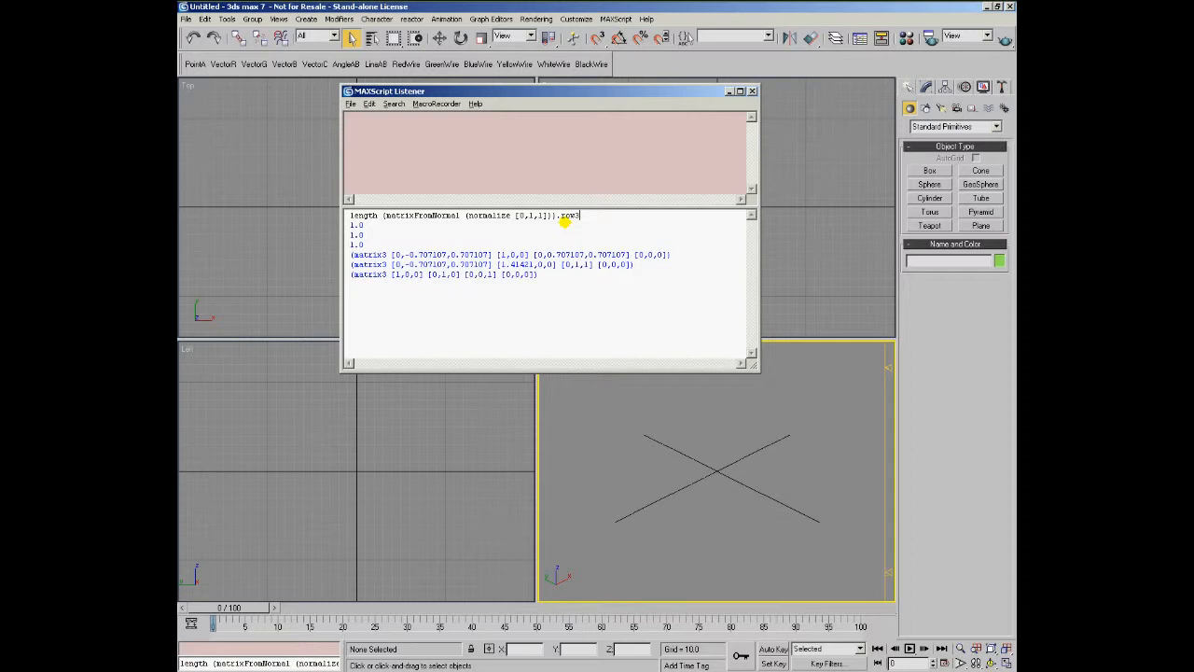
pyautogui.moveTo(581, 307)
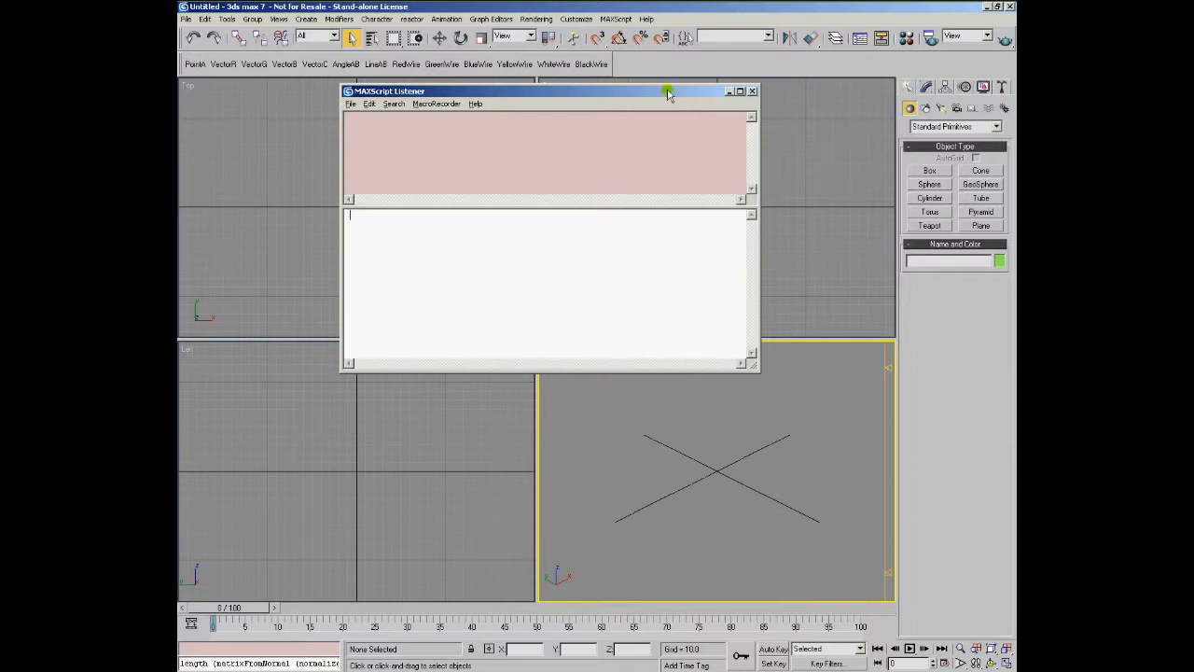
# Step: Move the Listener up-left and shrink it to uncover the viewports
pyautogui.moveTo(550, 90); pyautogui.dragTo(446, 103)
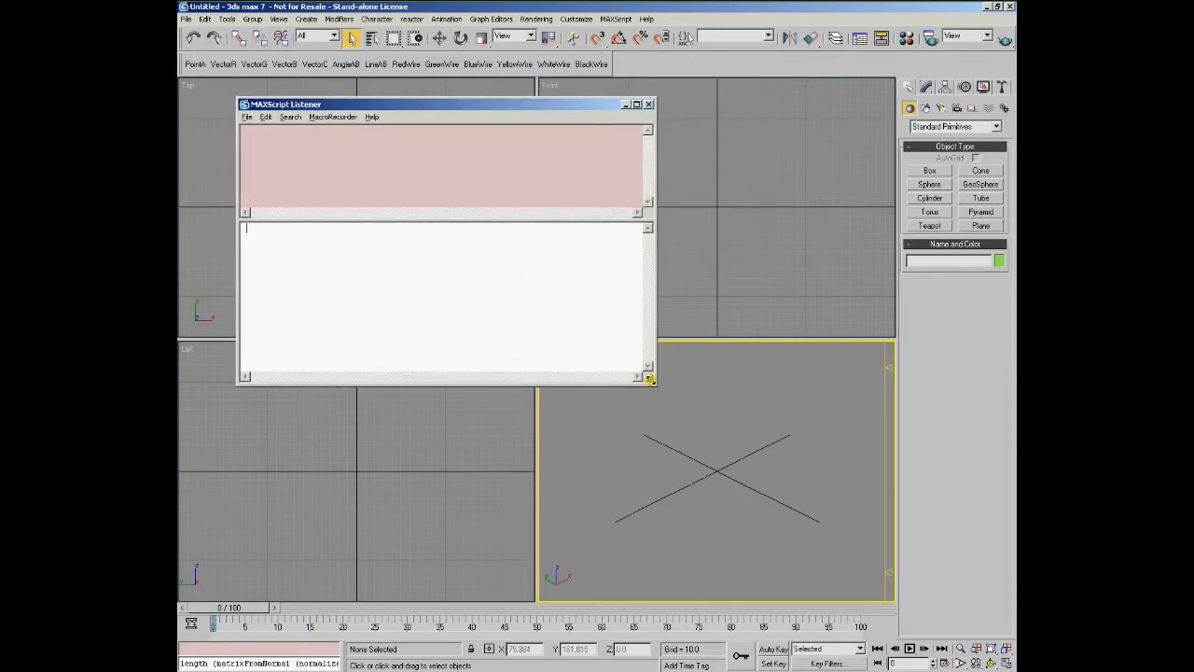
pyautogui.moveTo(693, 436)
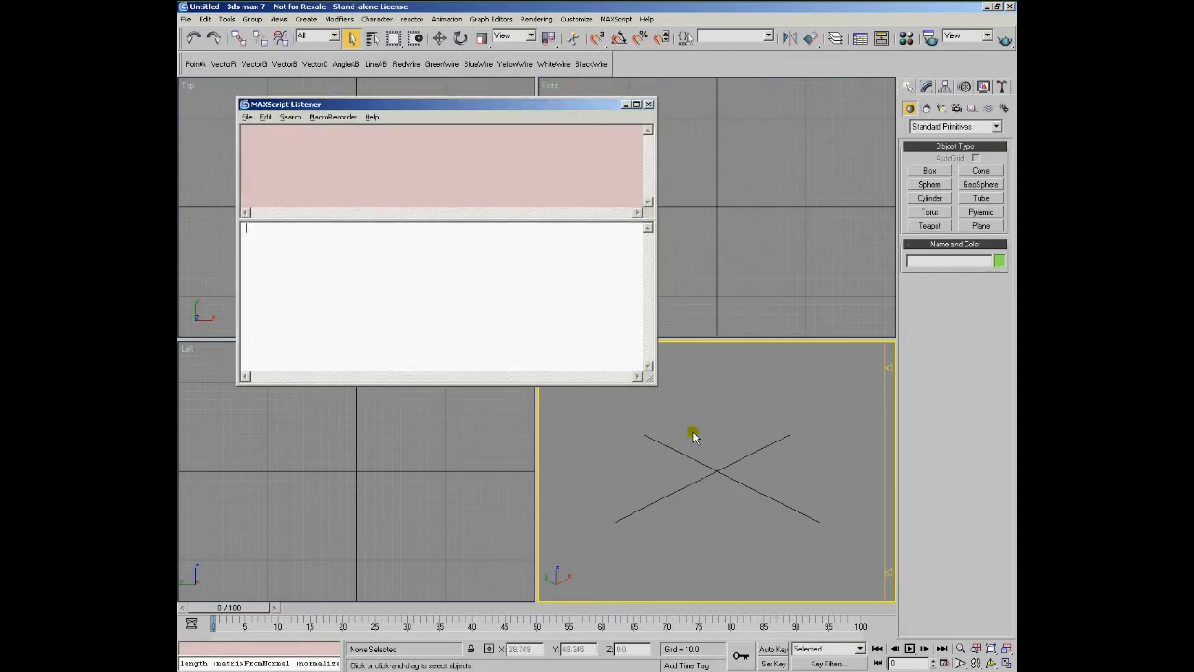
pyautogui.moveTo(612, 462)
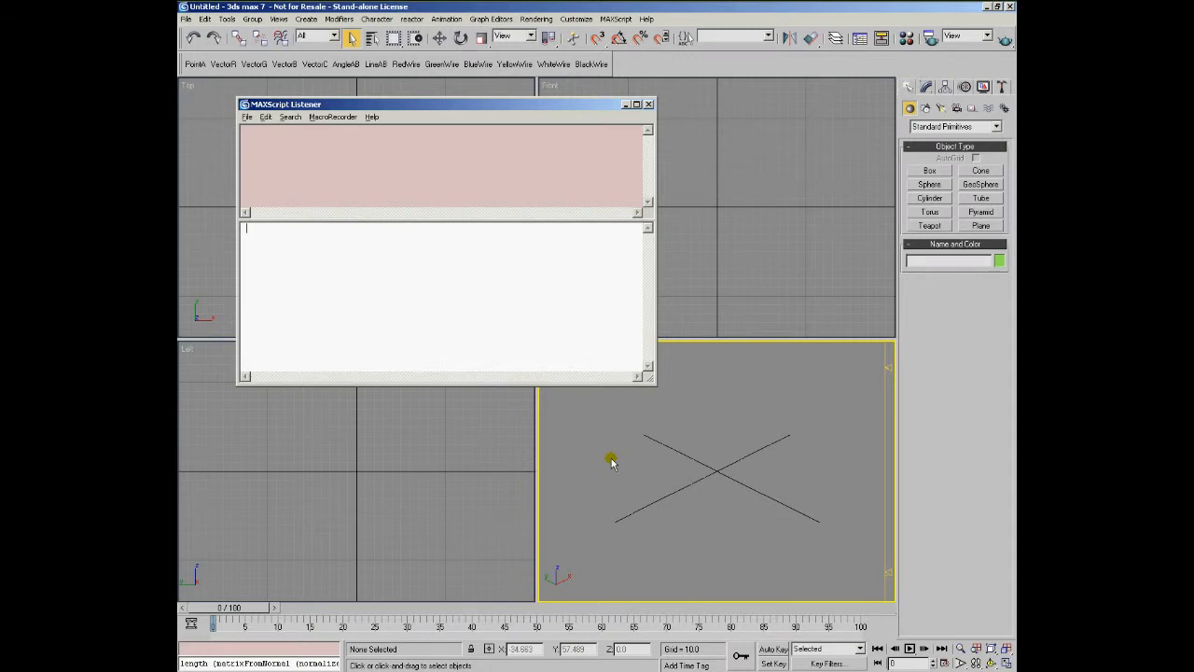
pyautogui.moveTo(645, 392)
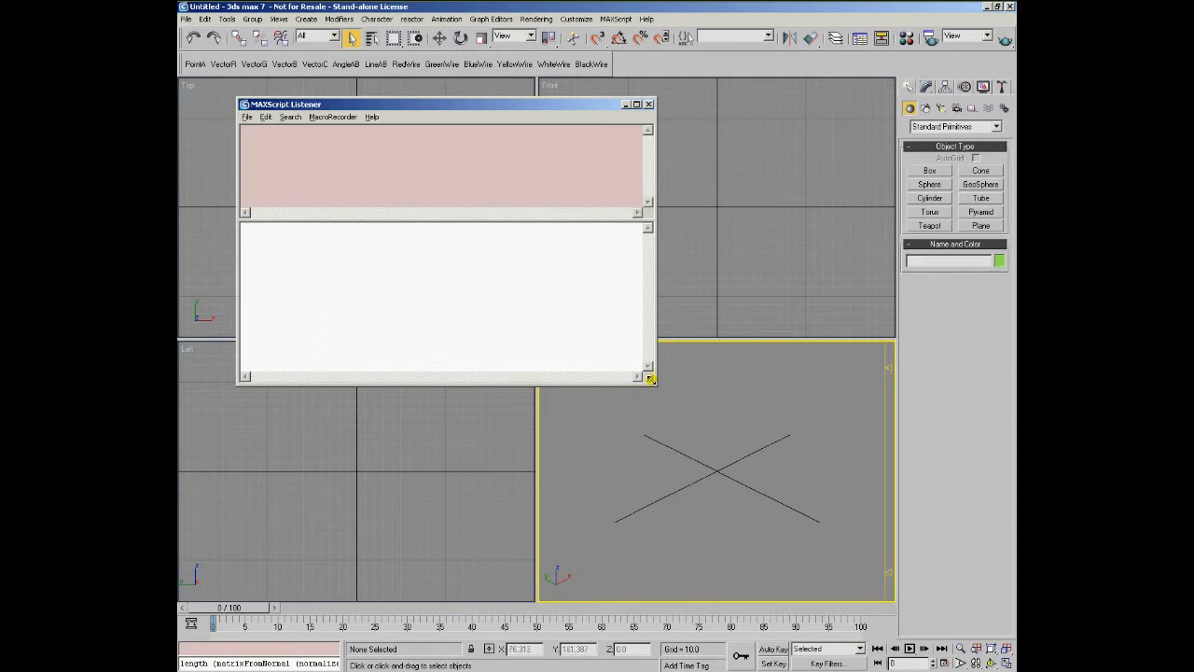
pyautogui.moveTo(652, 379); pyautogui.dragTo(646, 339)
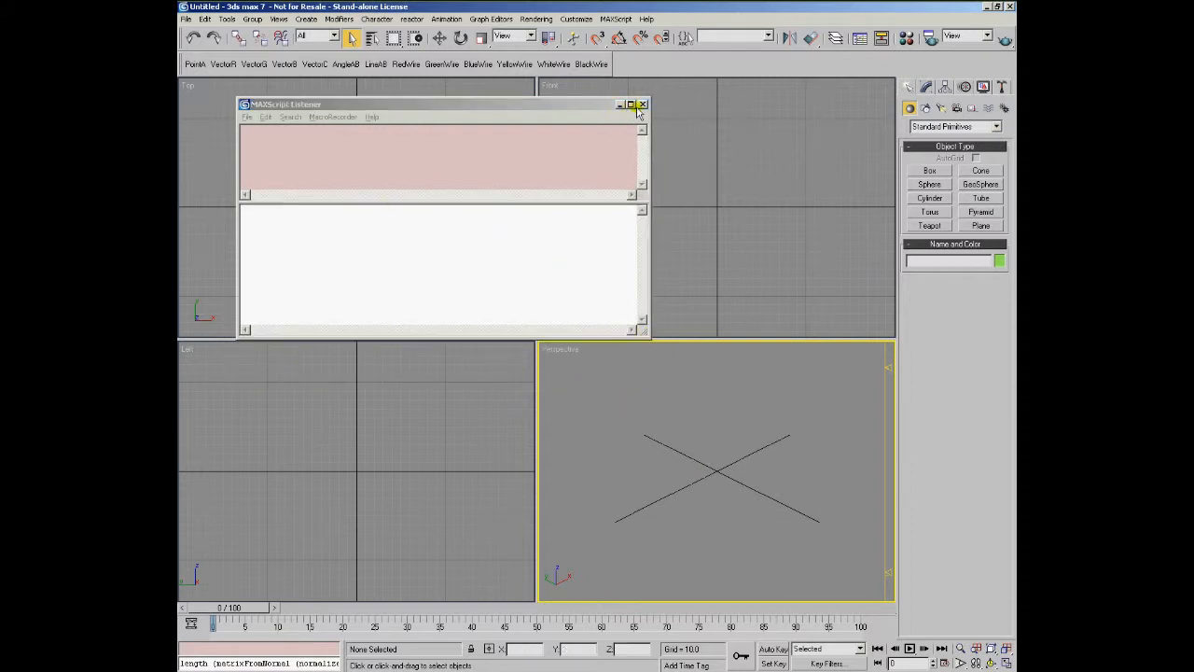
# Step: Close the Listener to reveal the green Teapot01 and small Teapot02
pyautogui.click(929, 226)
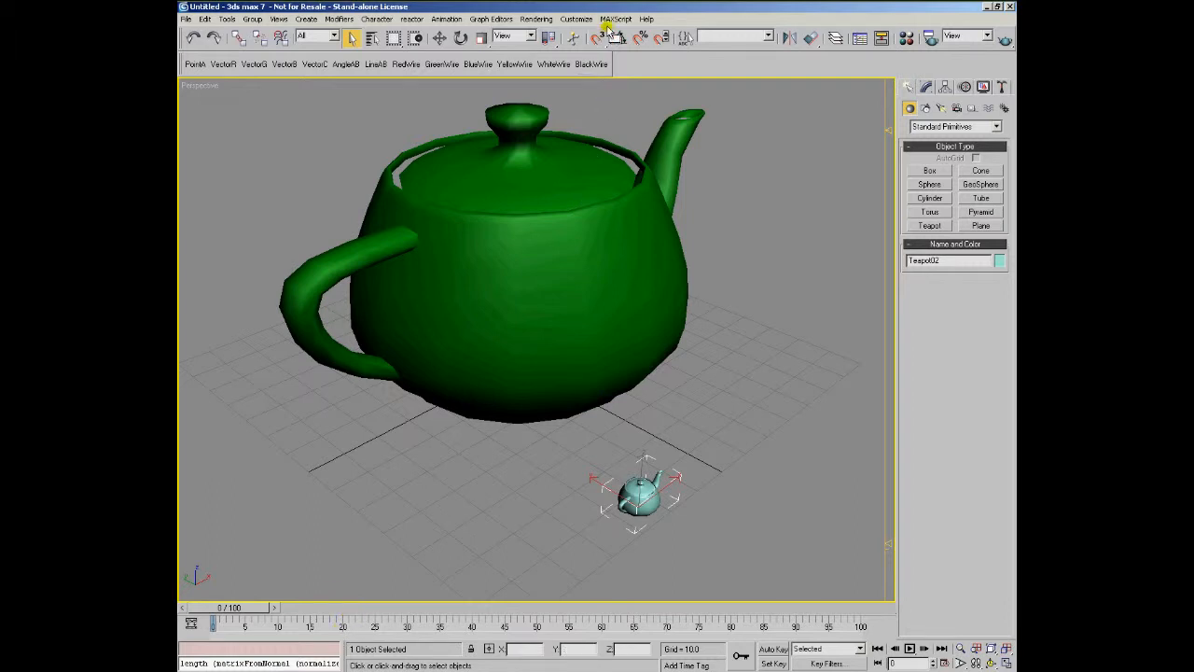
# Step: Create a new script with a block setting theTarget = $Teapot01 and theSource = $Teapot02
pyautogui.click(615, 19)
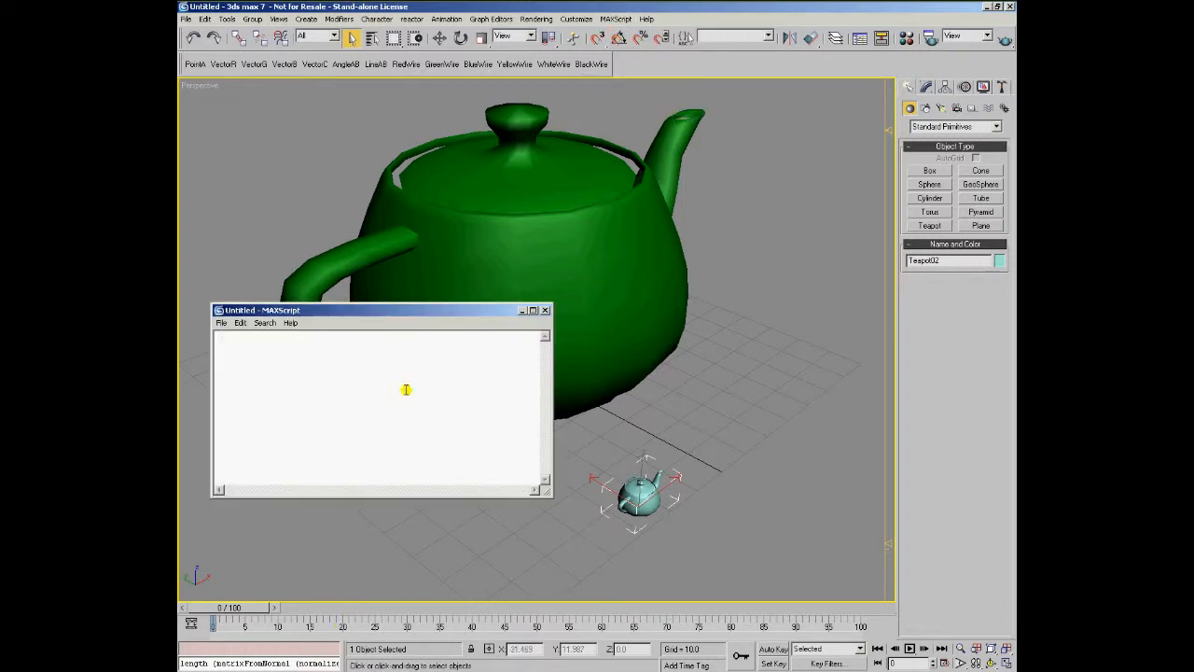
pyautogui.write('(')
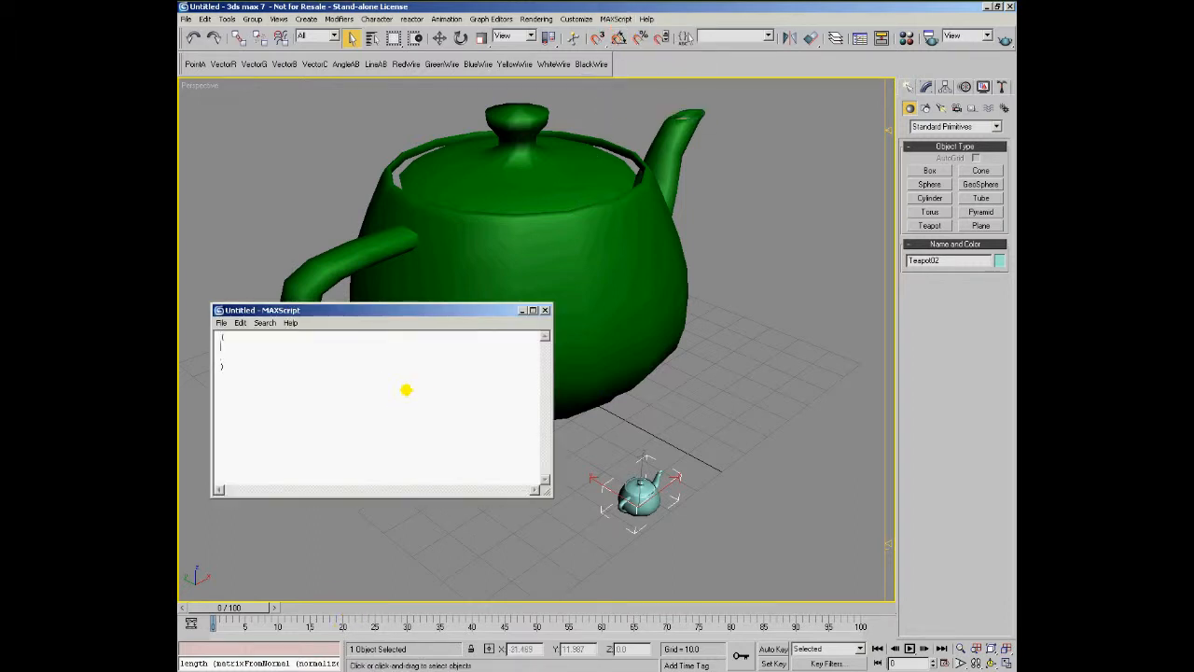
pyautogui.write('theTarget')
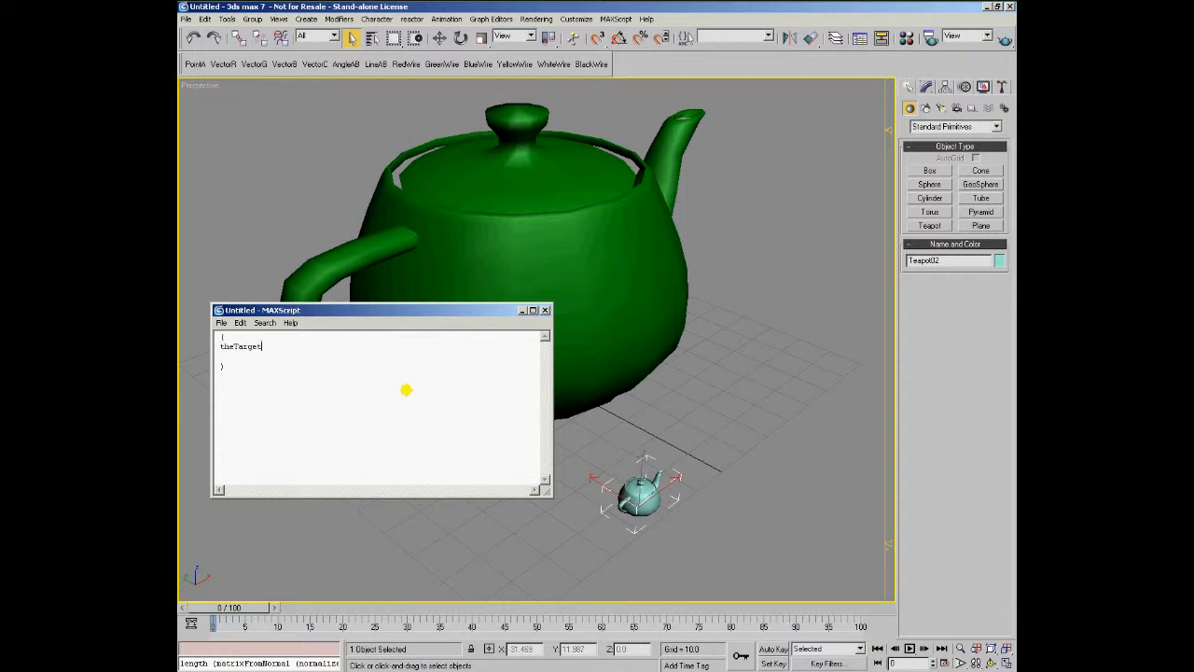
pyautogui.write('= $Teapot01')
pyautogui.click(379, 356)
pyautogui.write('theSource = $Teapot02')
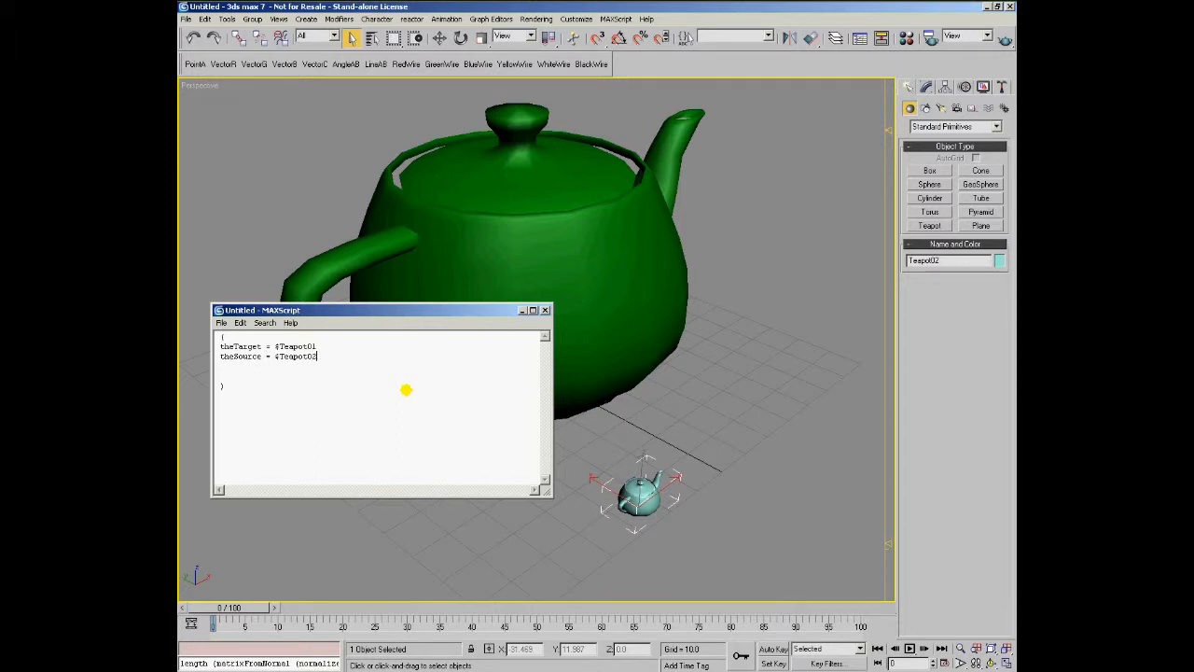
pyautogui.moveTo(381, 386)
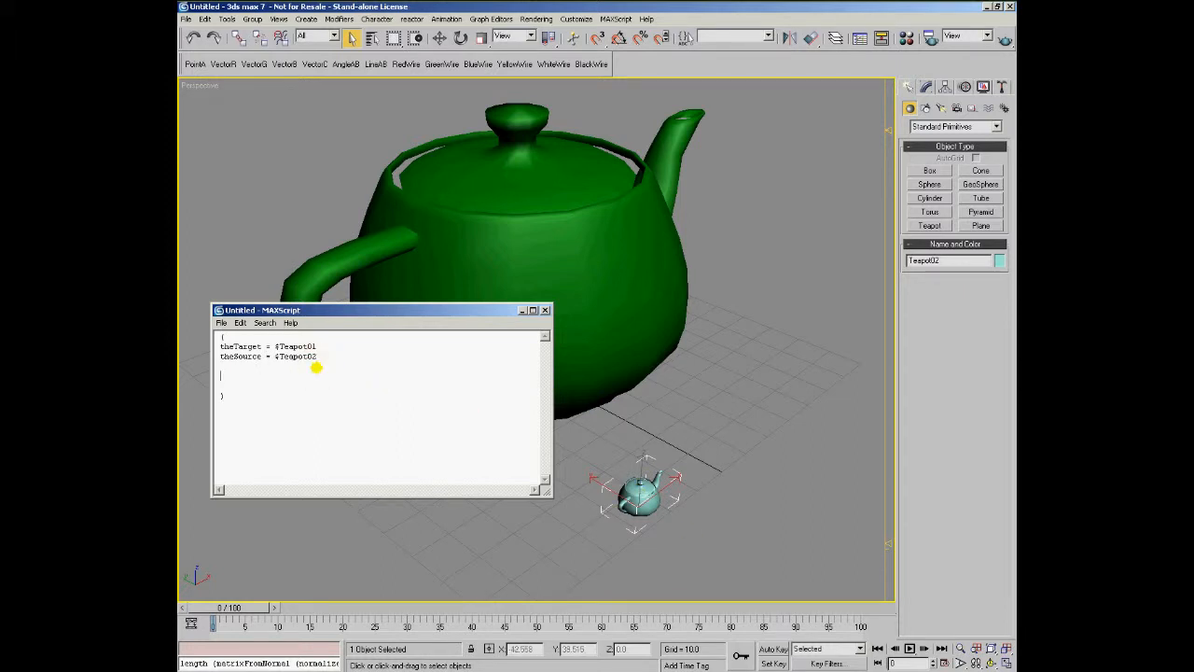
# Step: Add the script line theMesh = snapshotAsMesh theTarget
pyautogui.write('theMesh =')
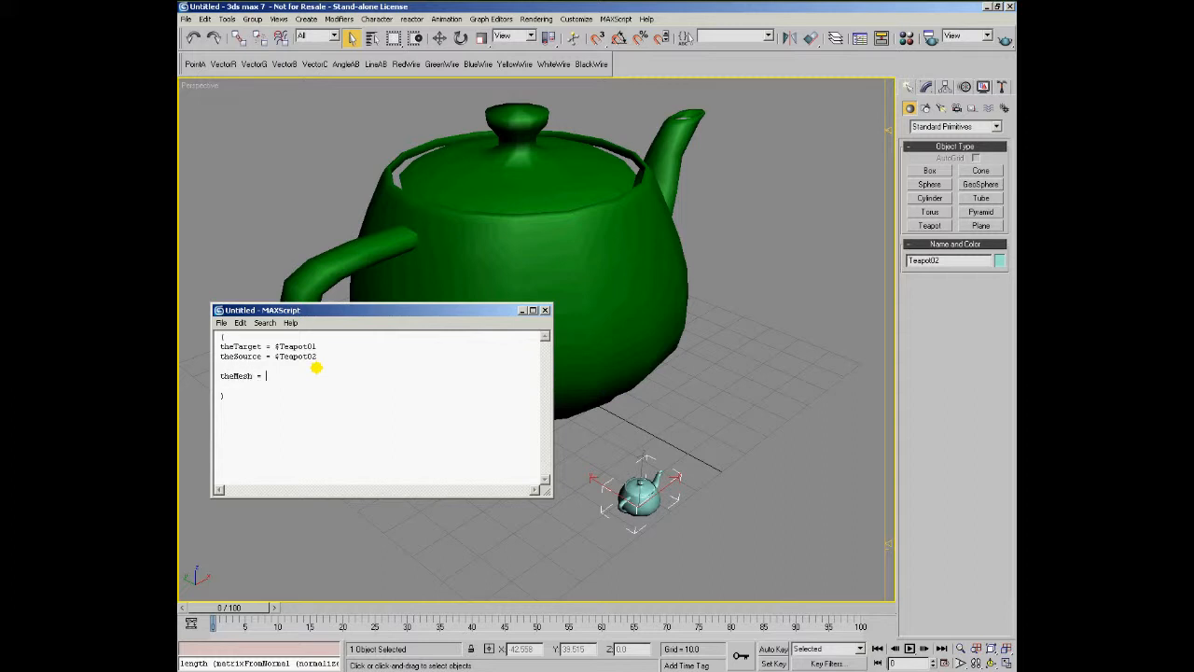
pyautogui.write('snapshot')
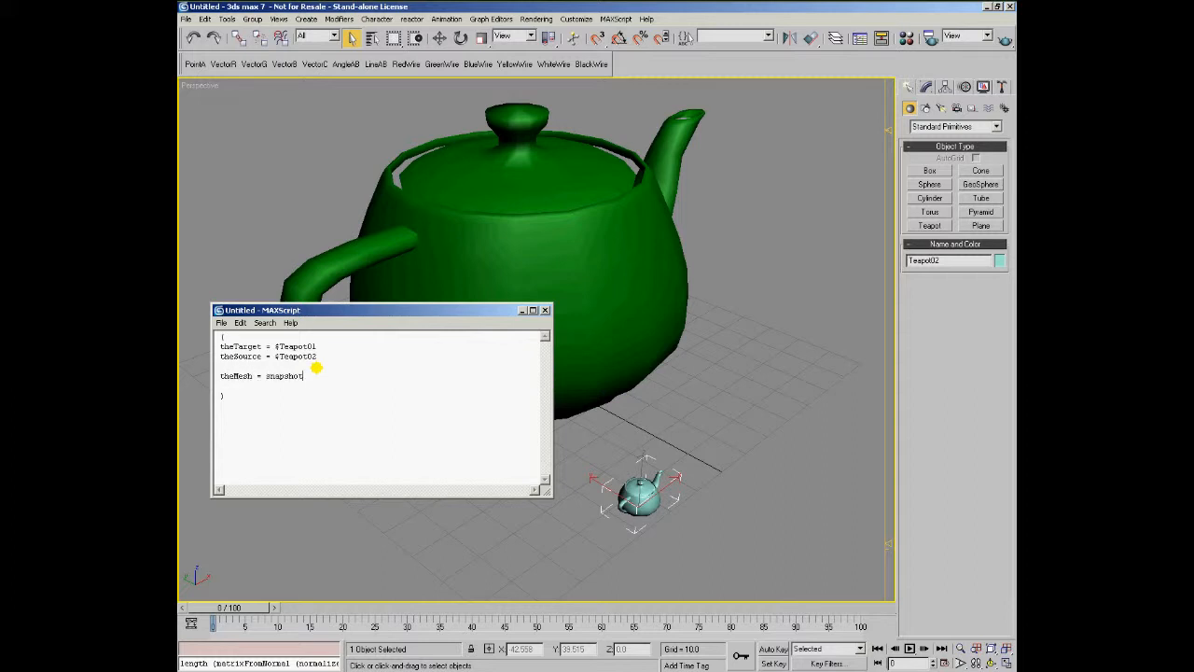
pyautogui.write('asMesh')
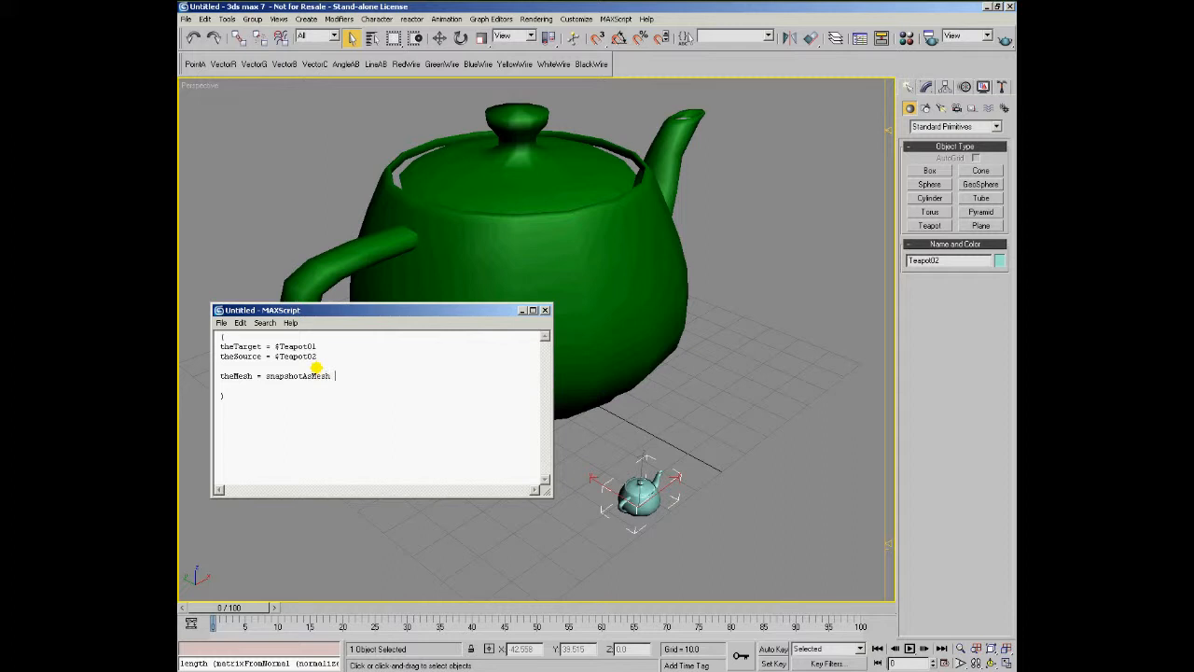
pyautogui.write('theTarget')
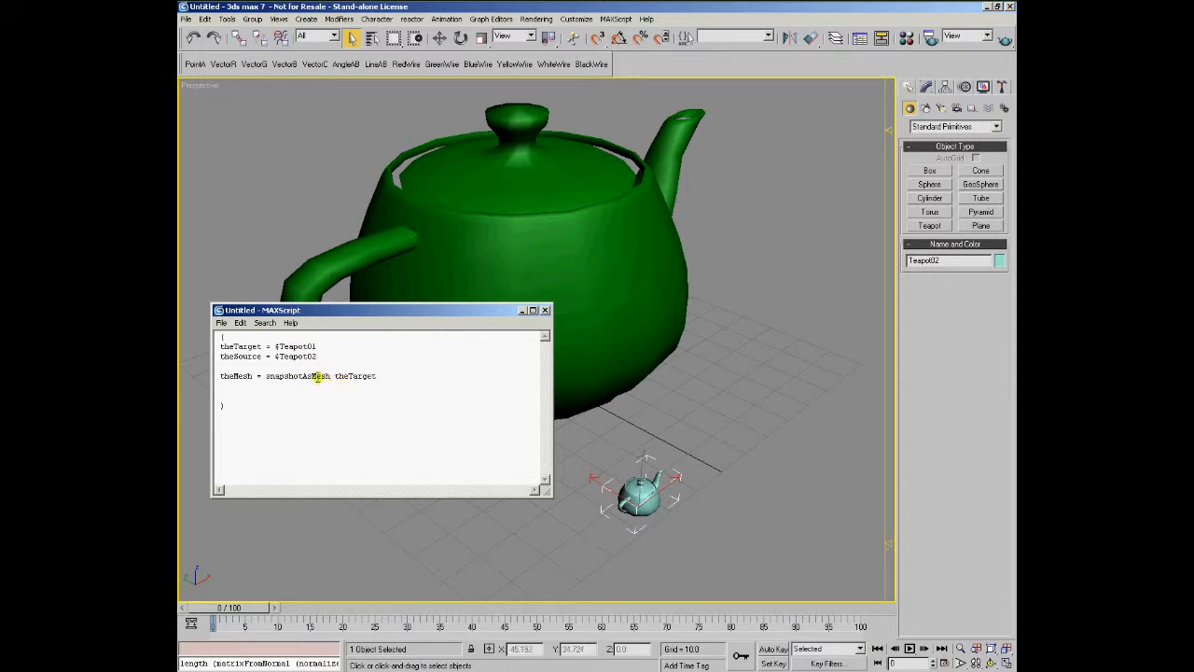
pyautogui.moveTo(441, 407)
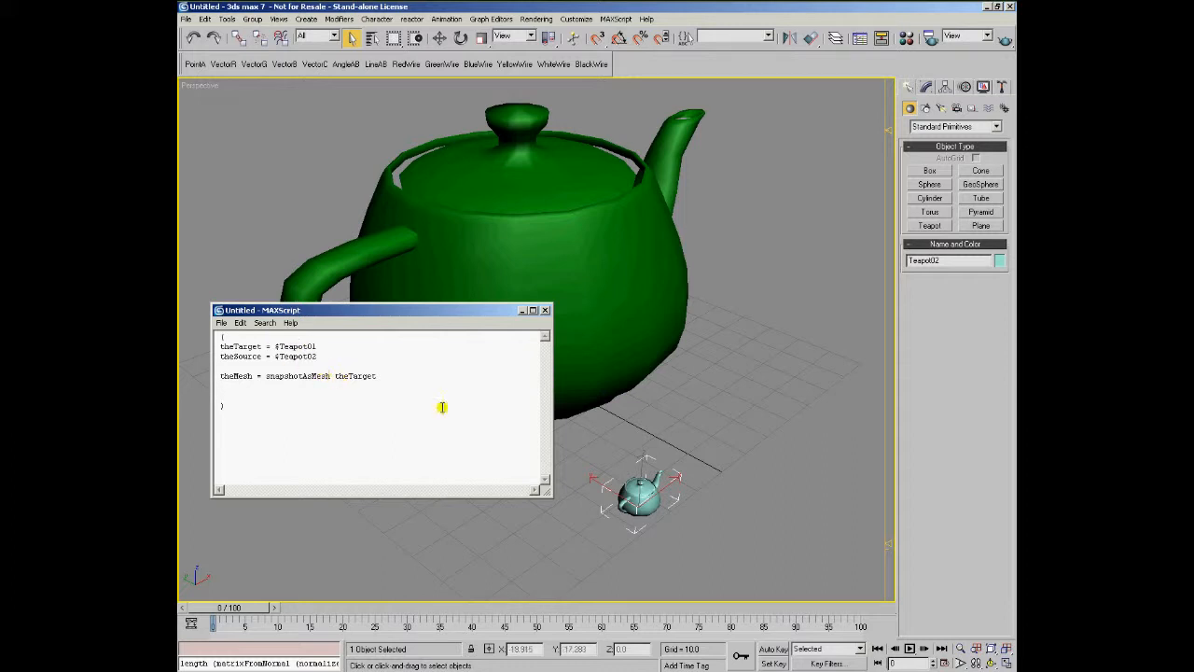
pyautogui.moveTo(693, 229)
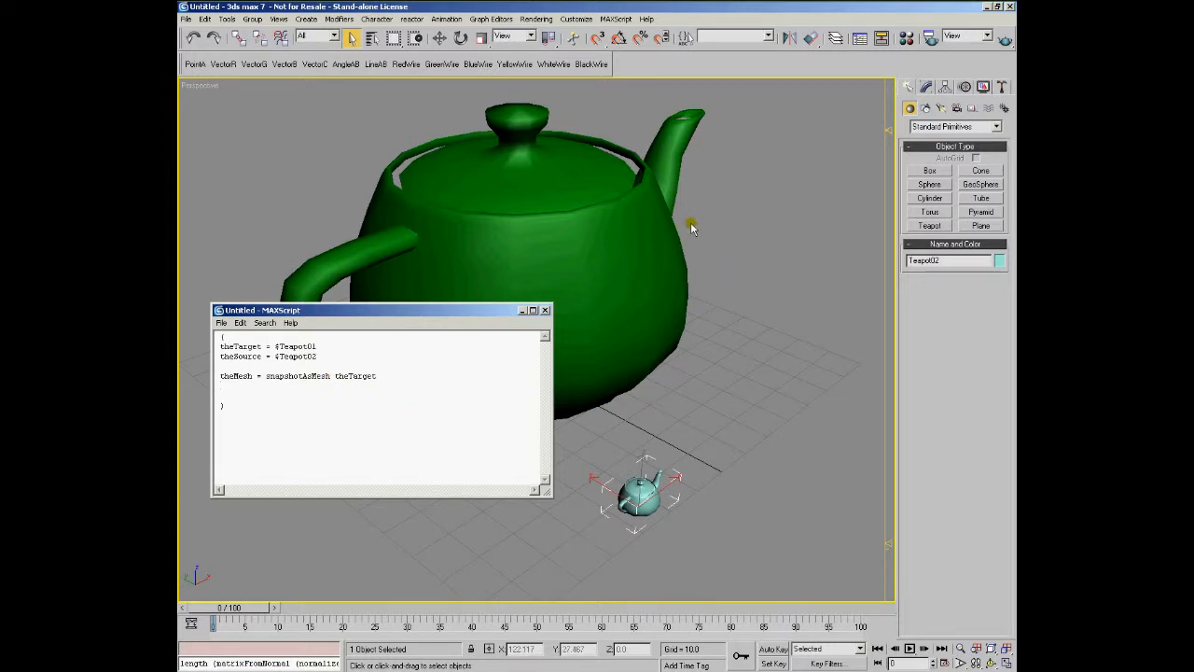
pyautogui.moveTo(721, 299)
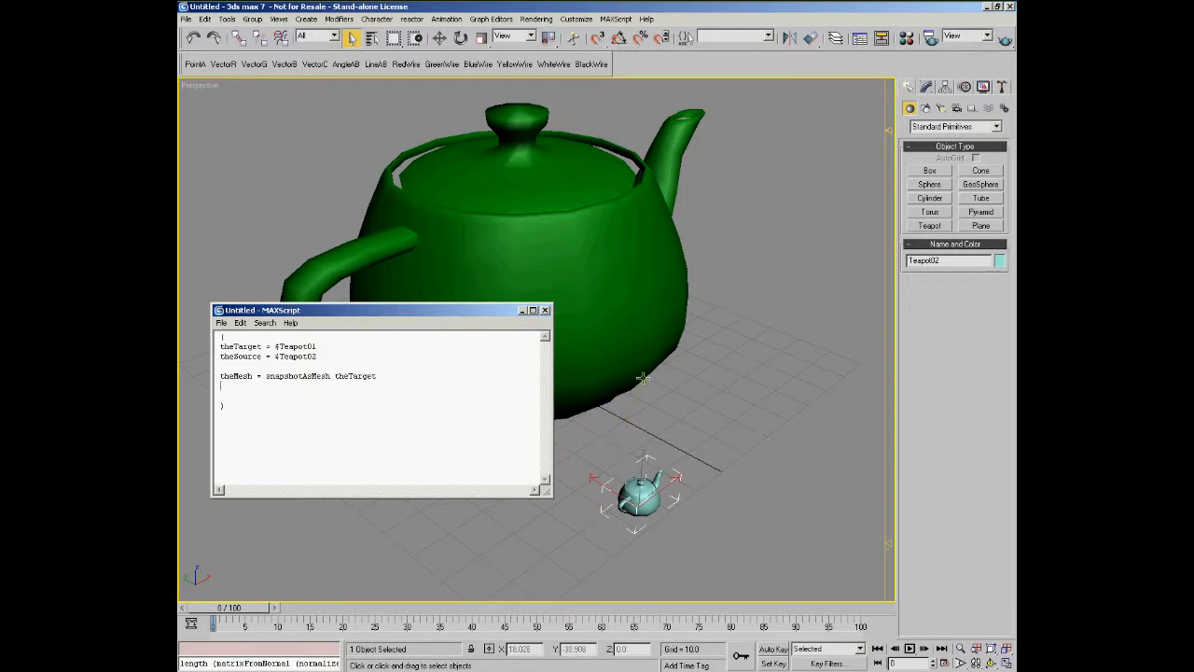
pyautogui.moveTo(644, 399)
pyautogui.write('for')
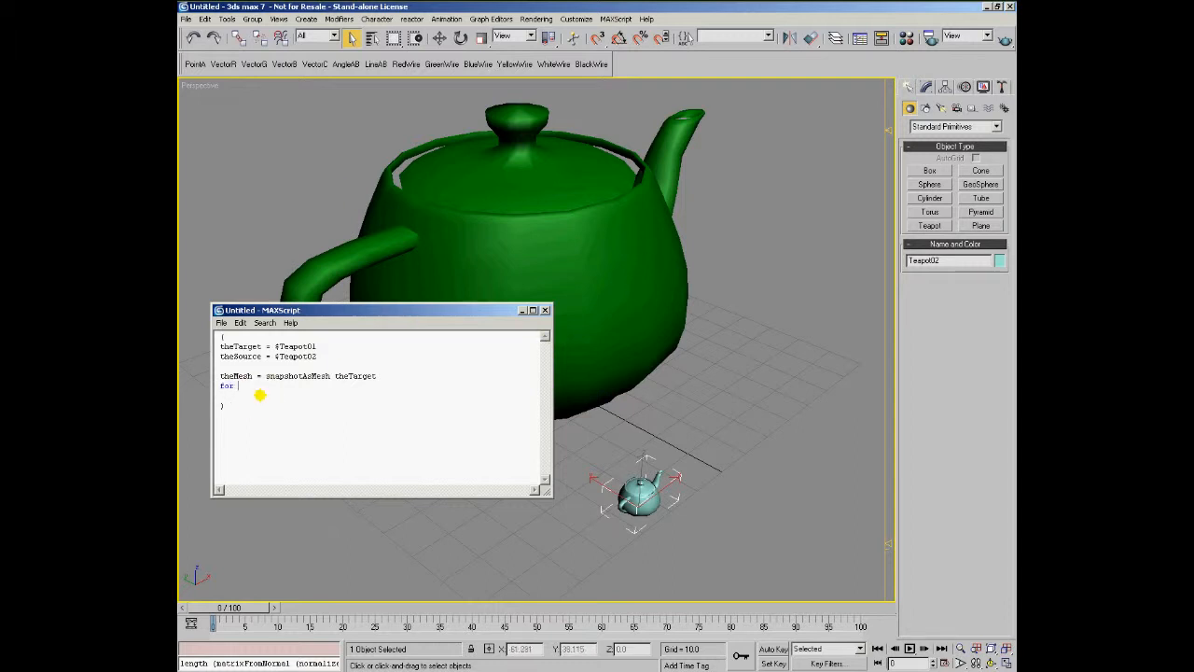
# Step: Write 'for v = 1 to theMesh.numverts by 1 do' with an empty body block
pyautogui.write('v = 1')
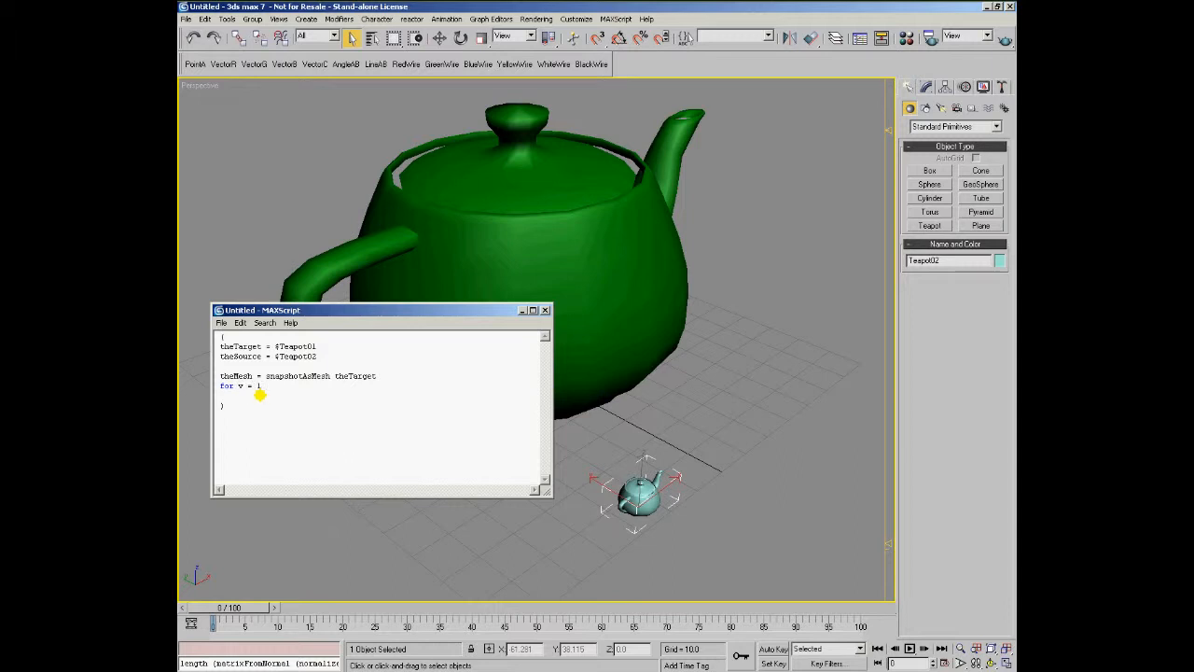
pyautogui.write('the')
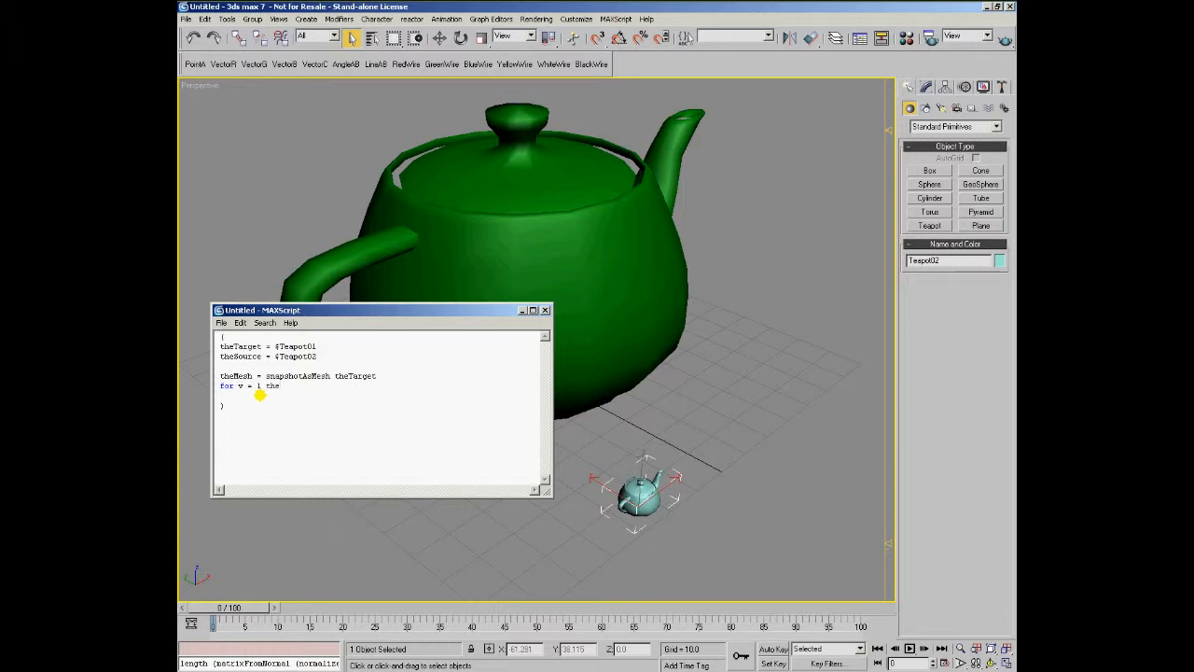
pyautogui.write('to')
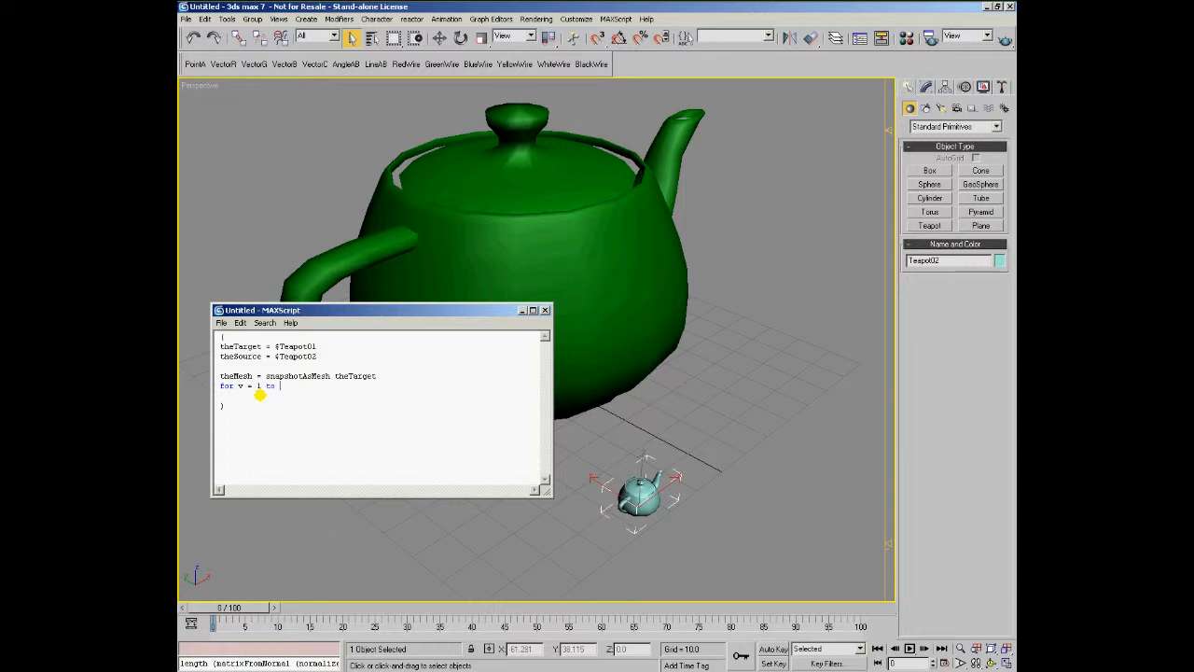
pyautogui.write('theMesh')
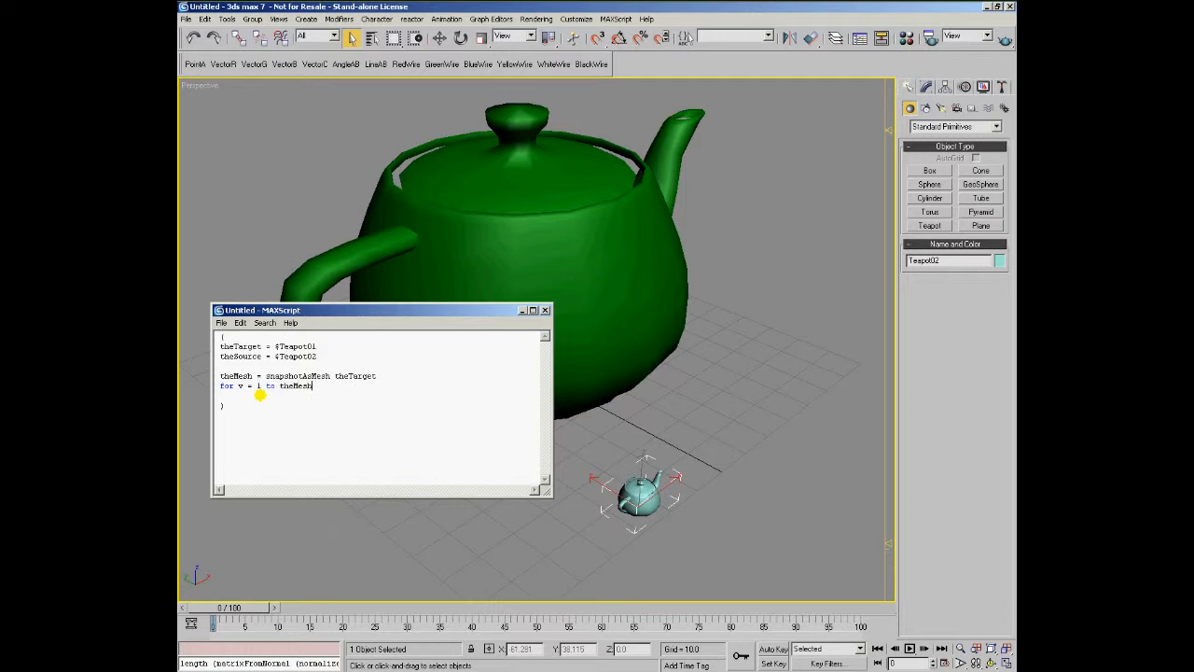
pyautogui.write('.numvert')
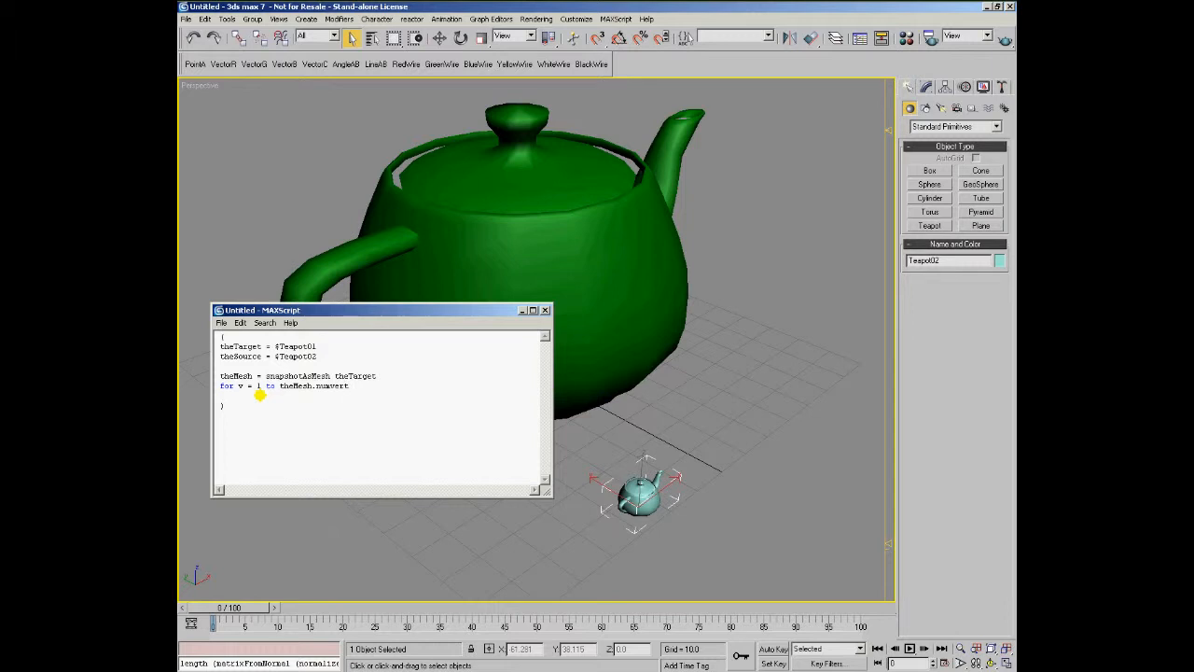
pyautogui.write('s')
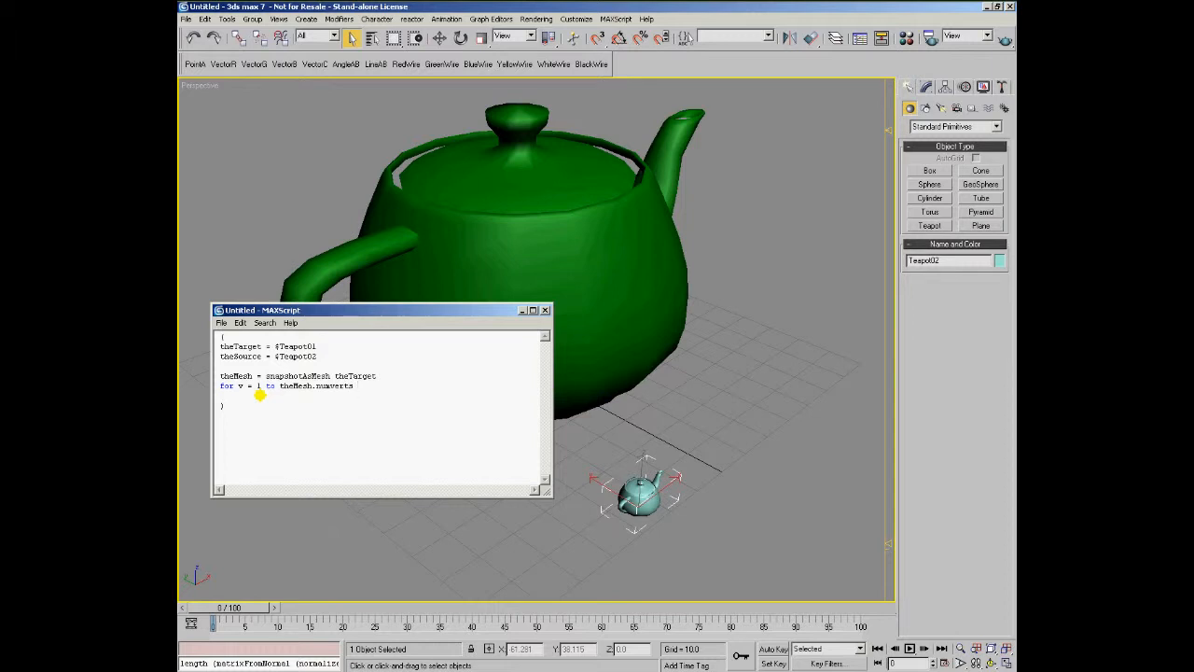
pyautogui.write('by 1')
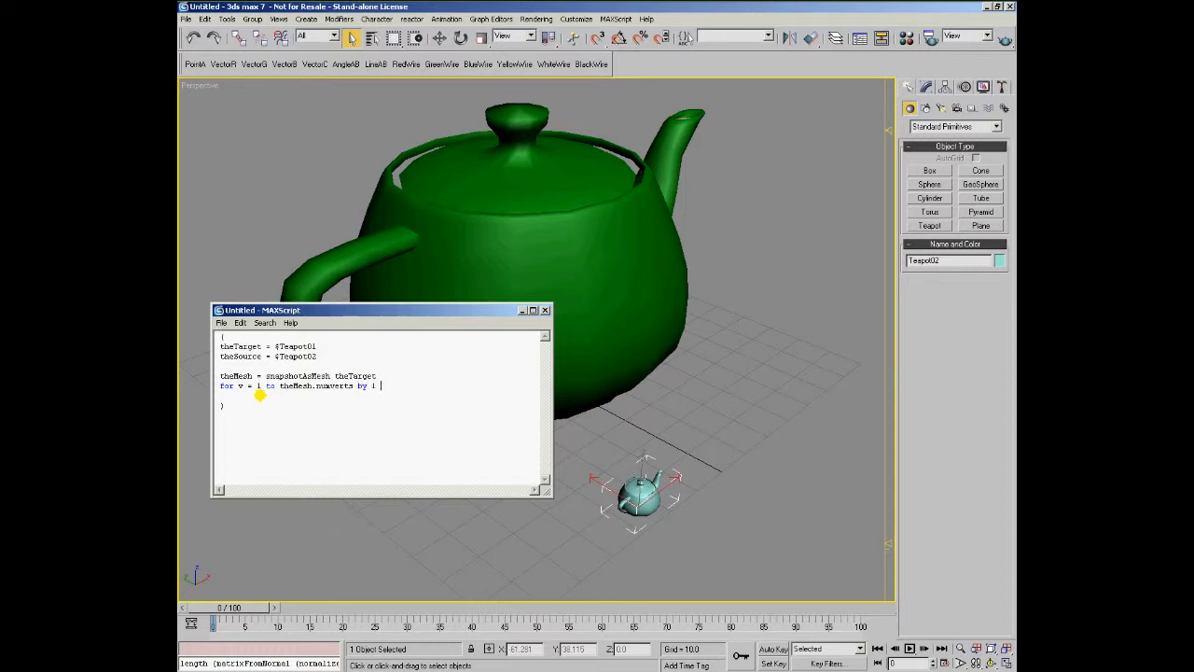
pyautogui.write('do')
pyautogui.write('(')
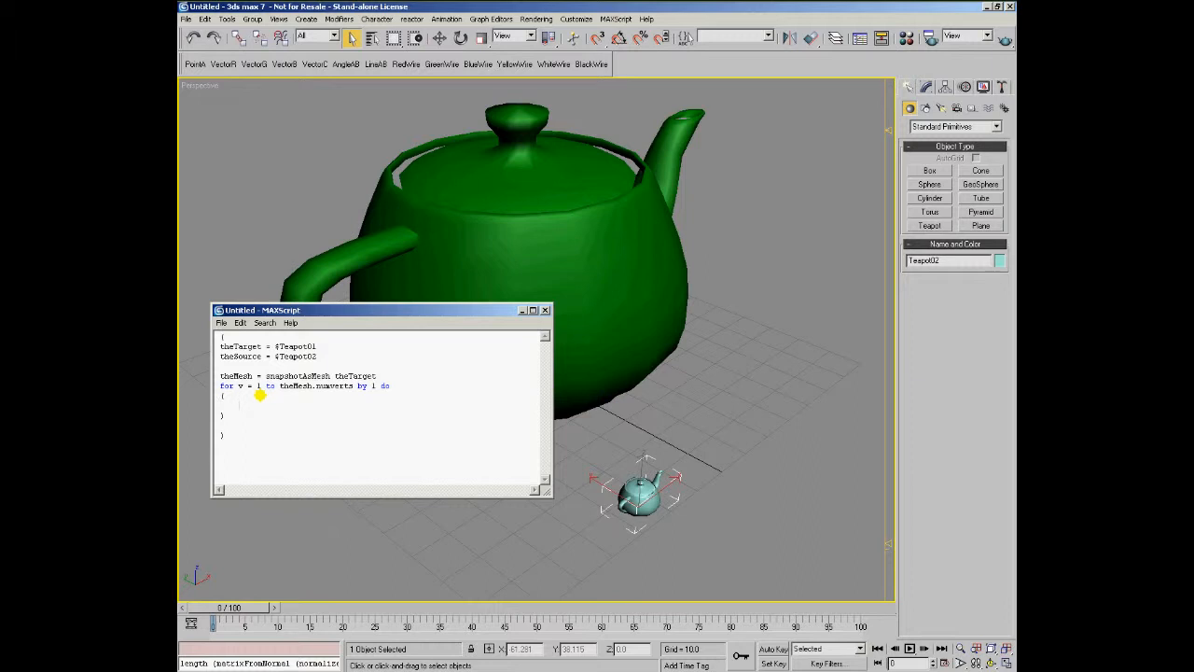
# Step: Add 'theNewObject = instance theSource' inside the loop body
pyautogui.write('theNewOb')
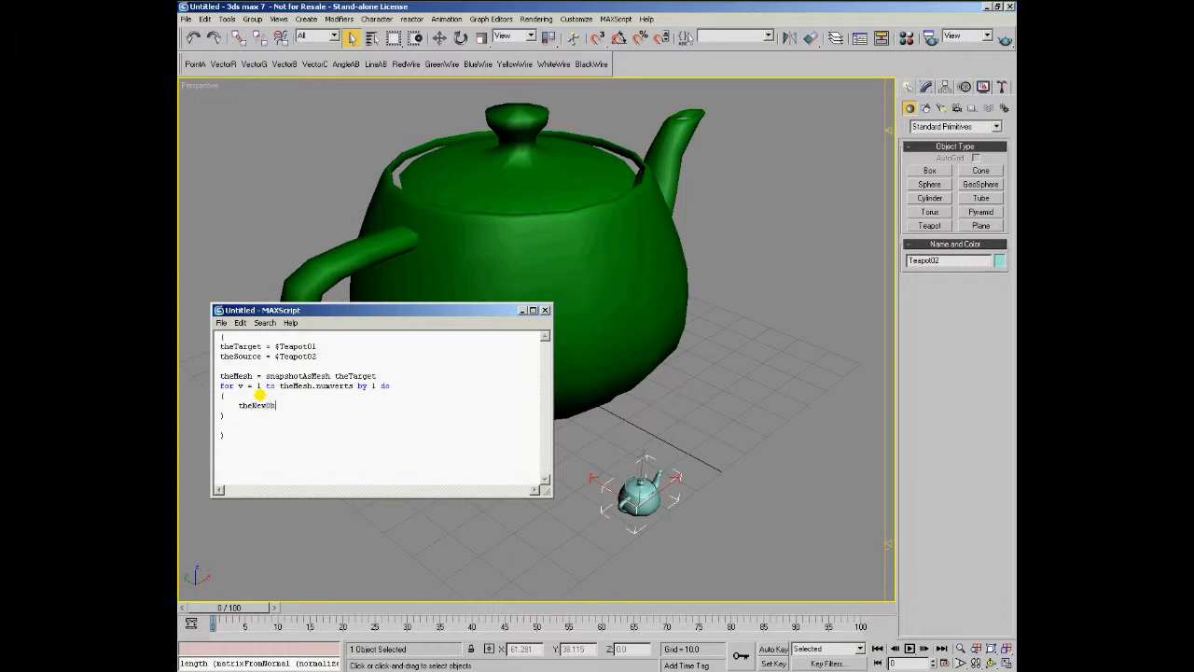
pyautogui.write('Object = insta')
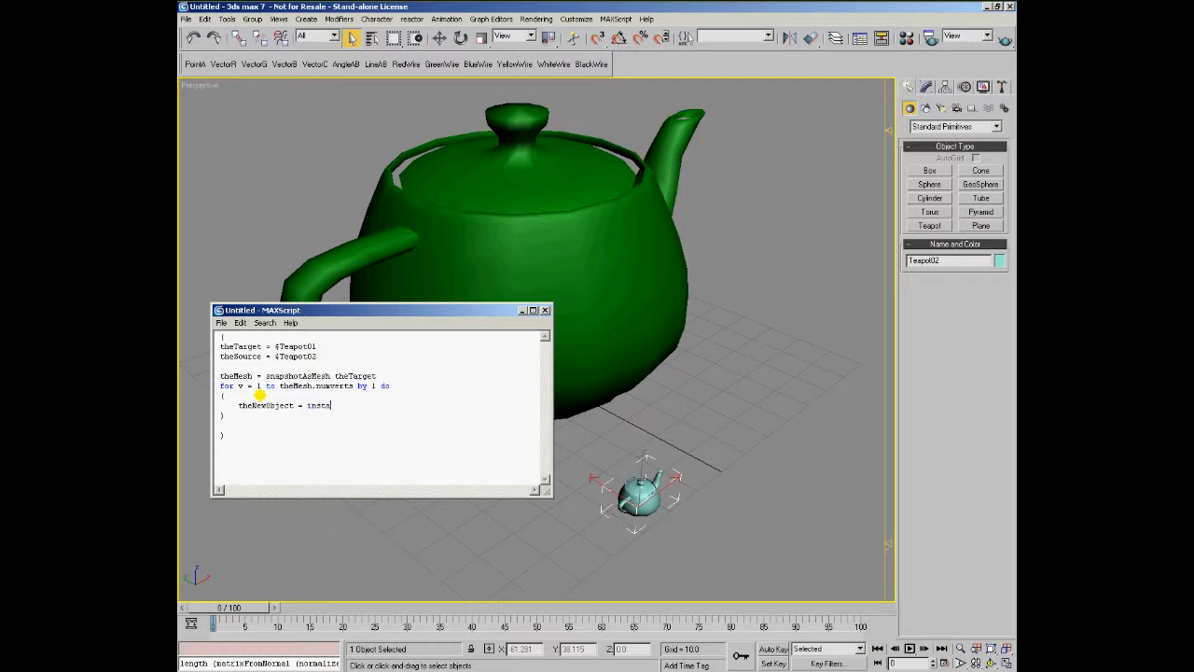
pyautogui.write('nce theSo')
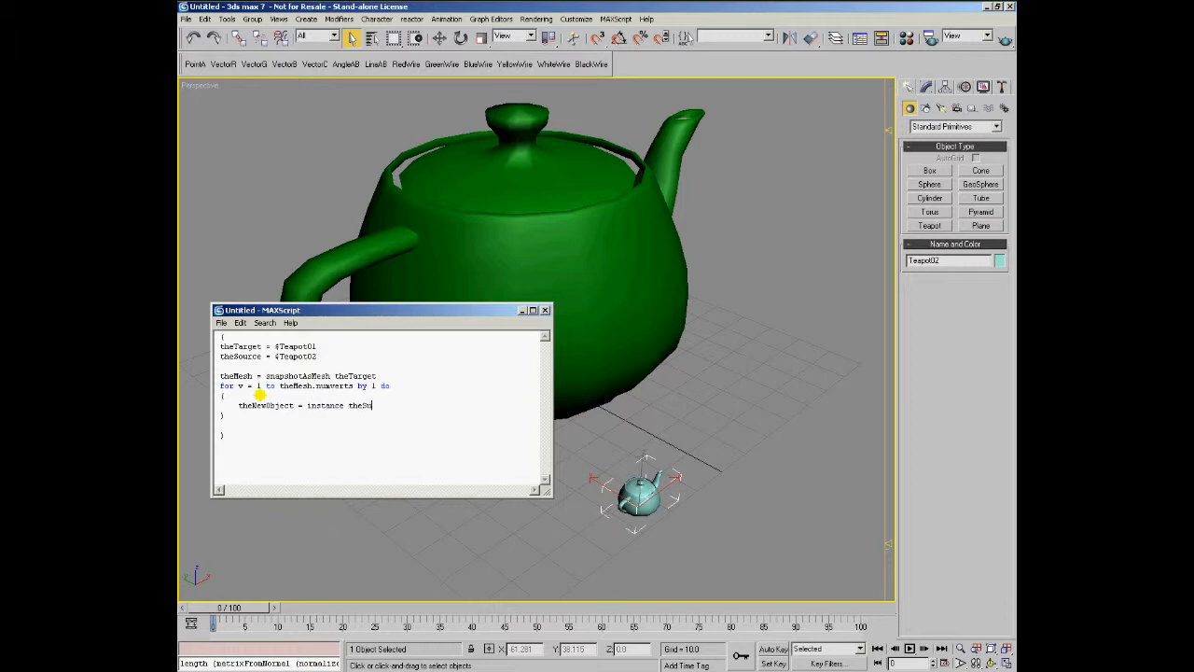
pyautogui.write('ource')
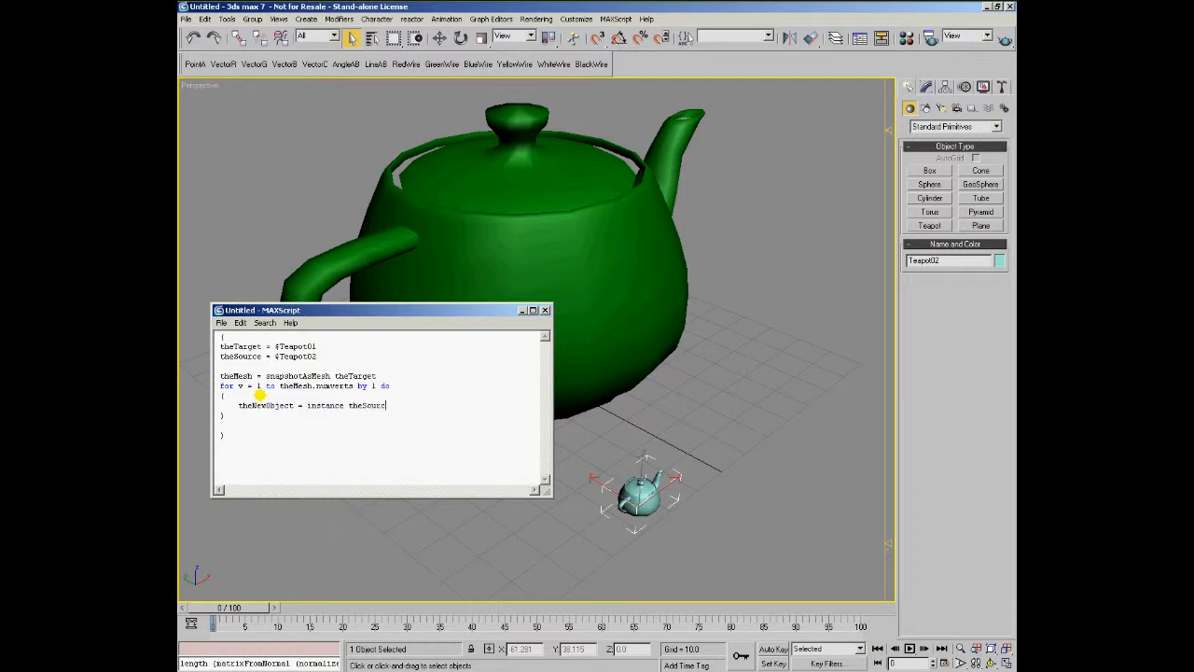
# Step: Set theNewObject.name to uniquename (theSource.name + "_Clone_")
pyautogui.doubleClick(266, 405)
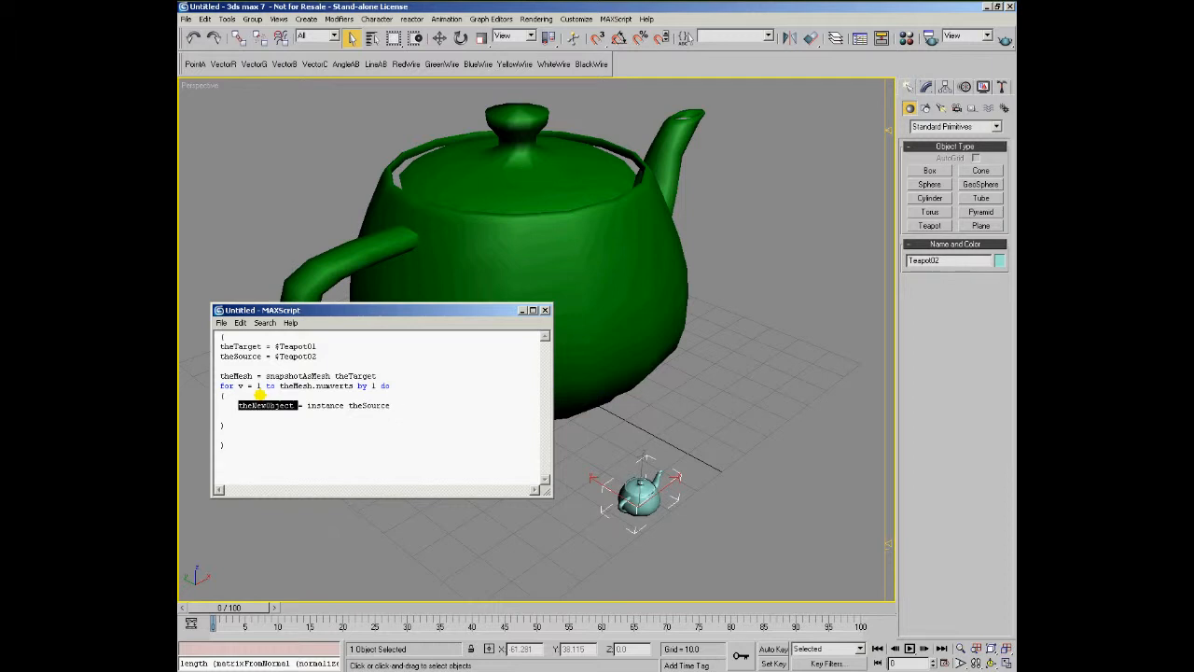
pyautogui.write('theNewObject.ne')
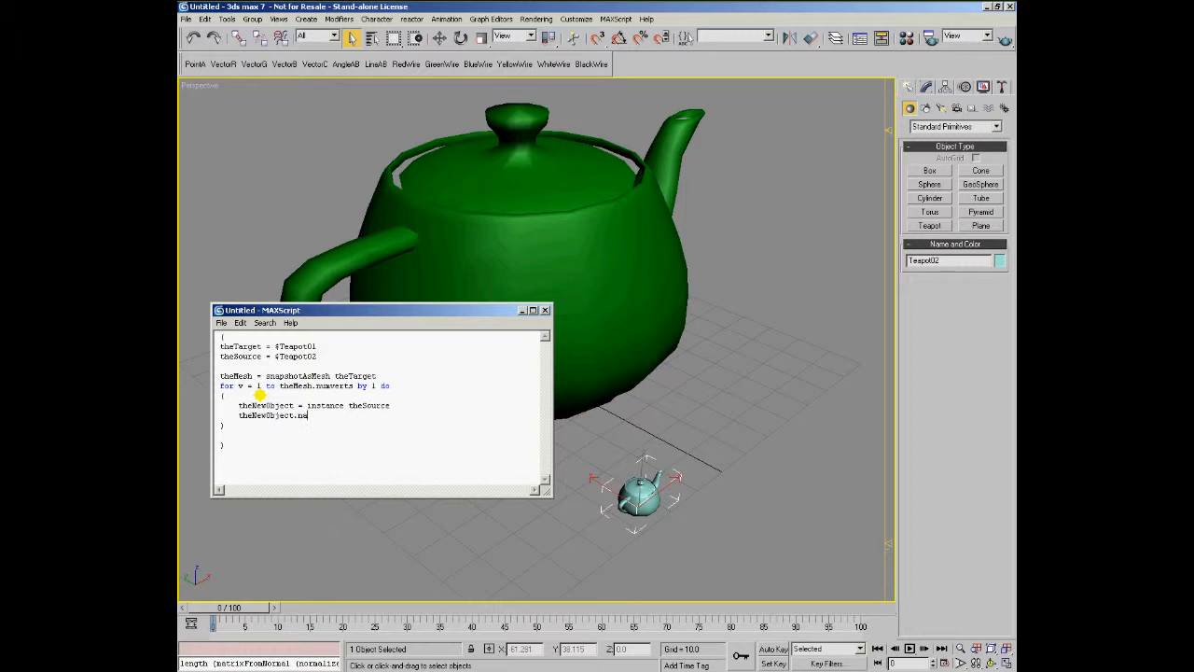
pyautogui.write('name =')
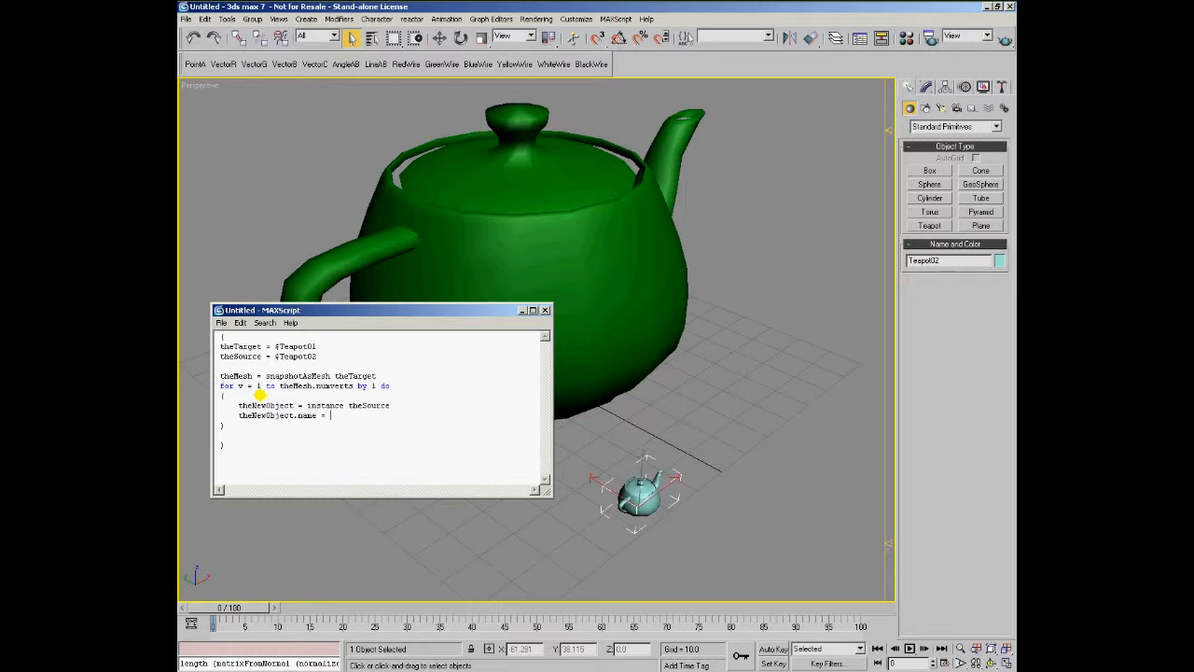
pyautogui.write('uniqu')
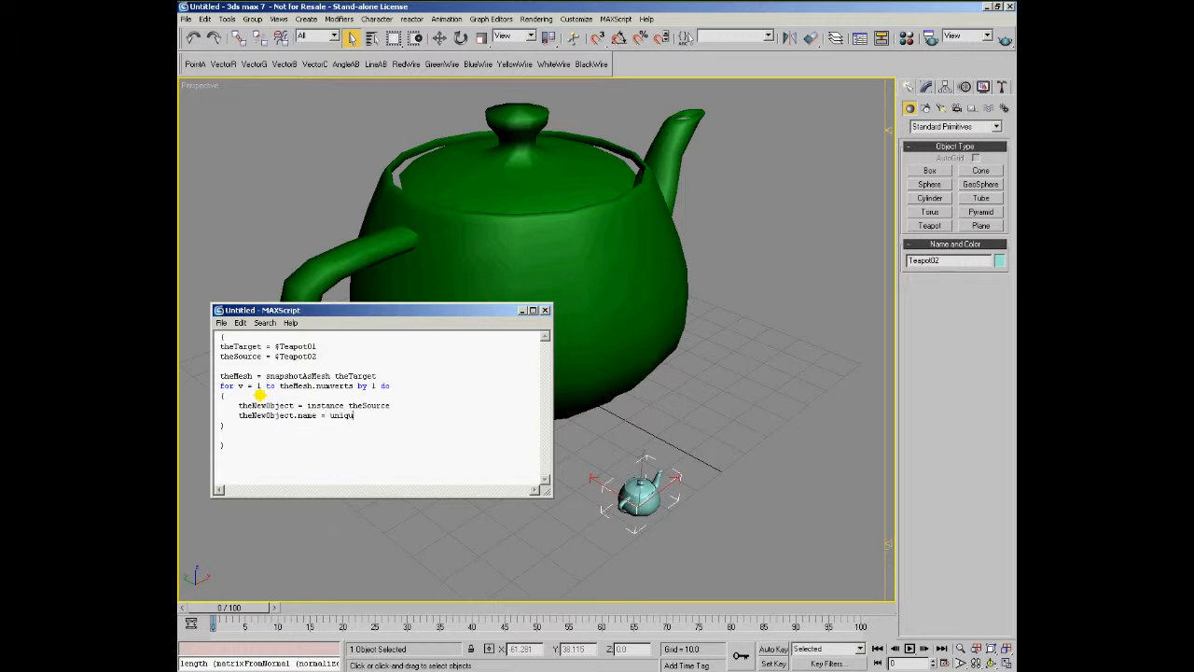
pyautogui.write('ena')
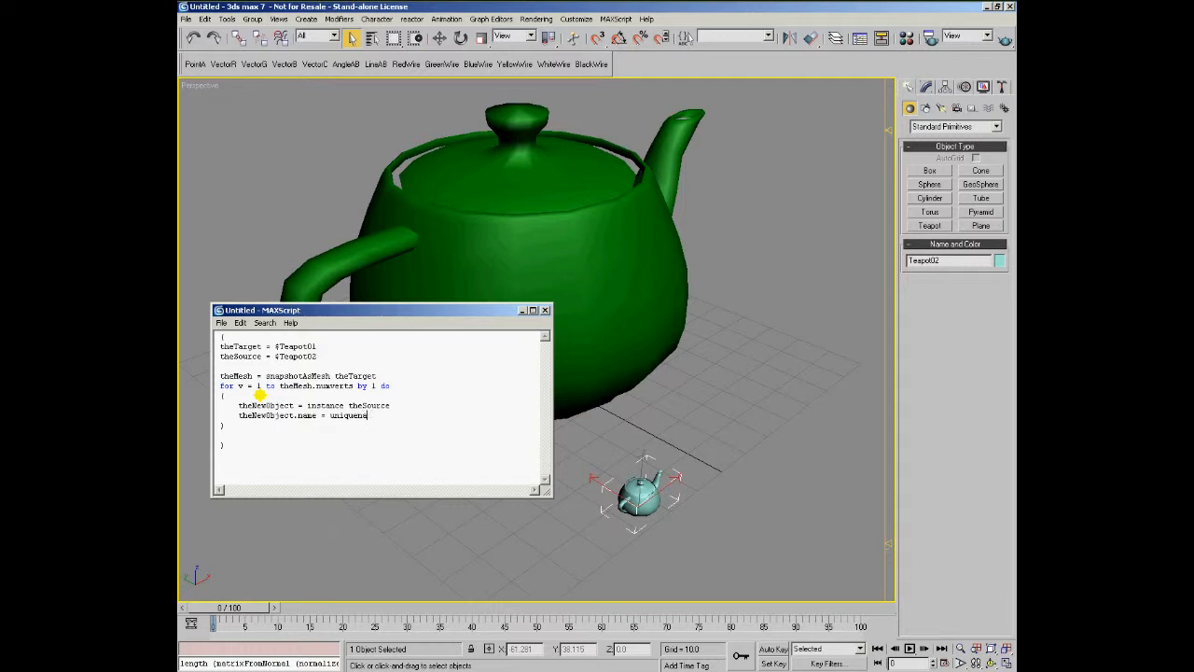
pyautogui.write('e')
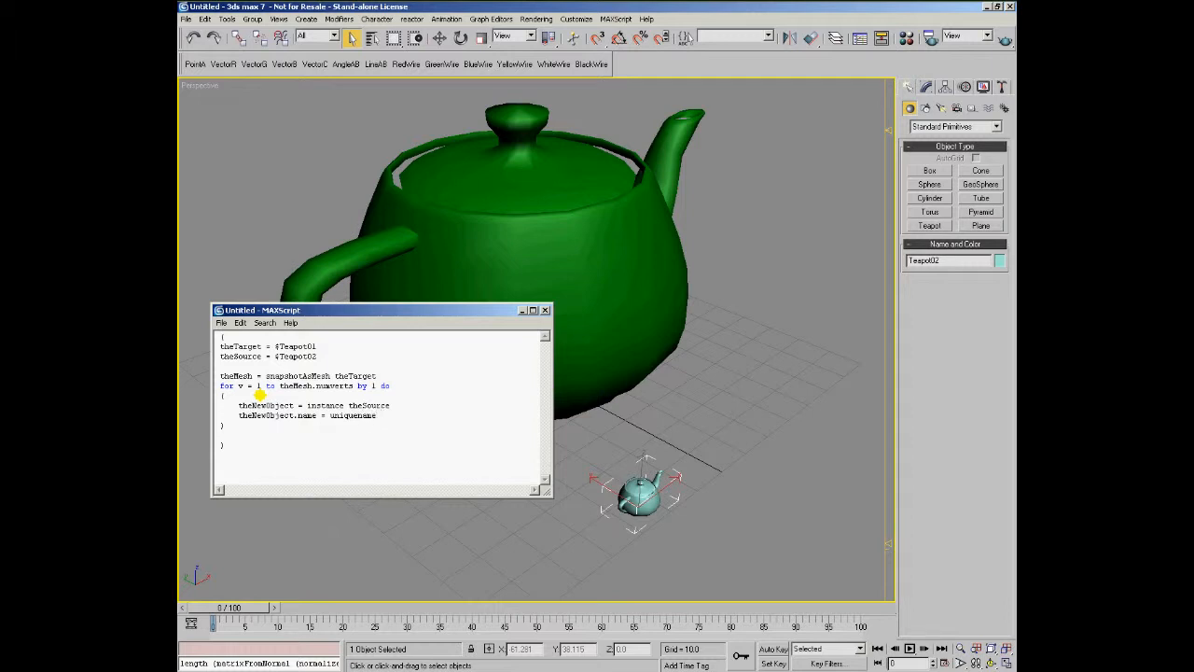
pyautogui.write('(')
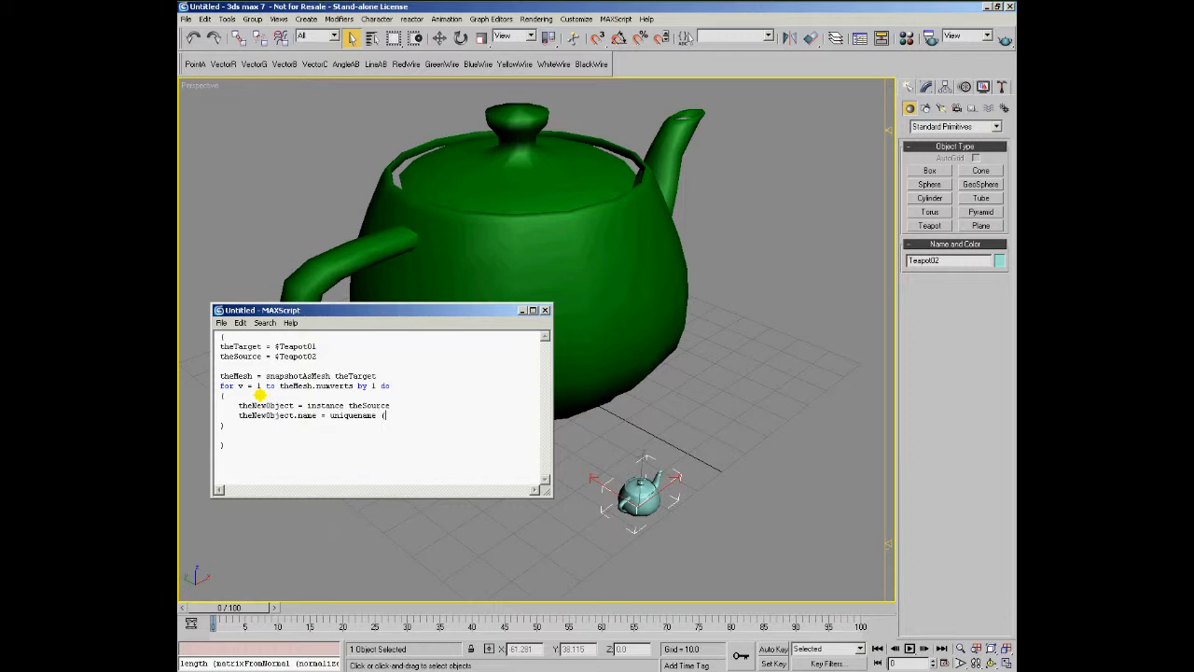
pyautogui.write('theSource.nam')
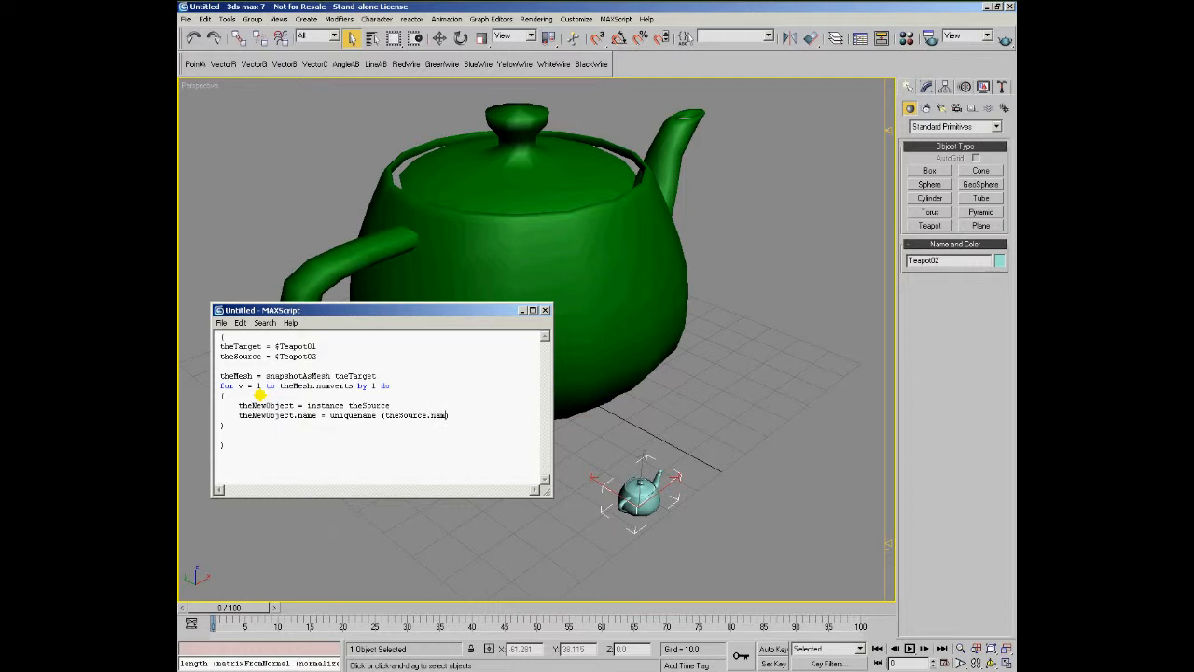
pyautogui.write('+')
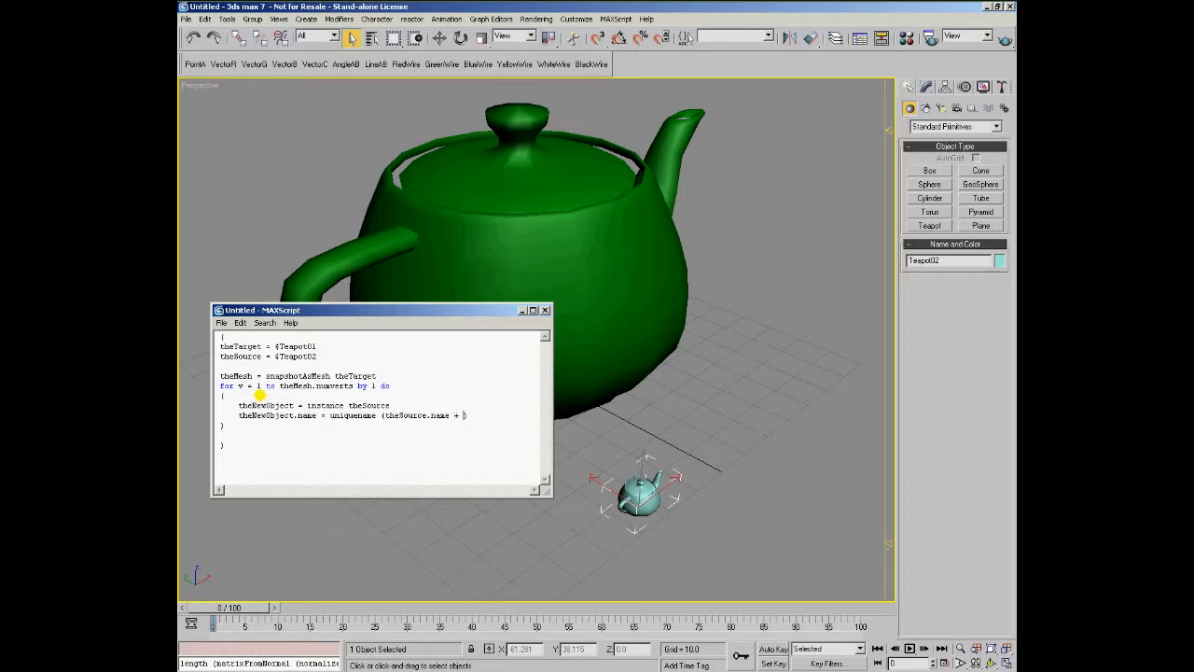
pyautogui.write('"_"')
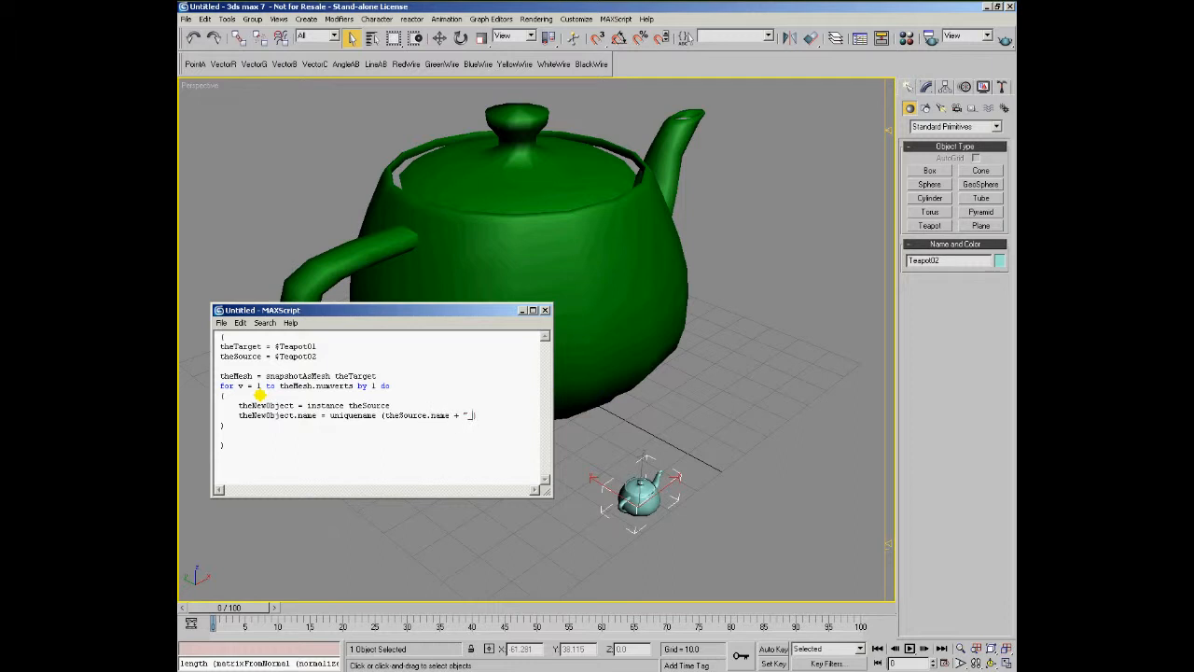
pyautogui.write('_Clone_')
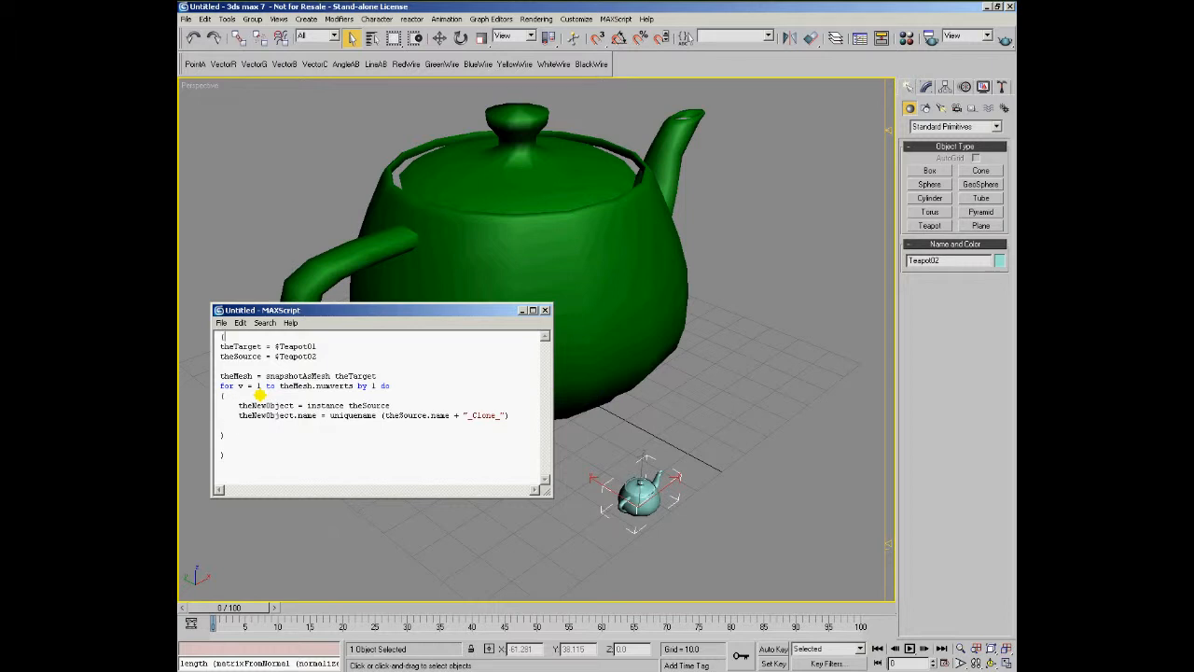
# Step: Add 'delete $*_Clone_*' at the top of the script to remove earlier clones
pyautogui.write('delete')
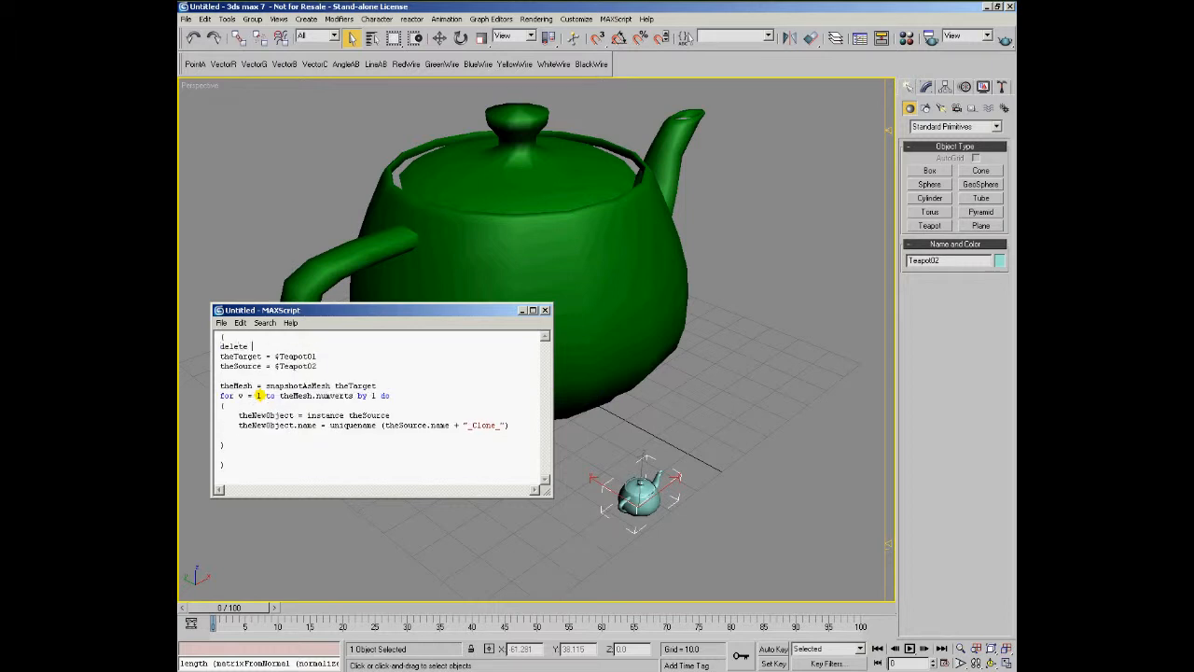
pyautogui.write('$*')
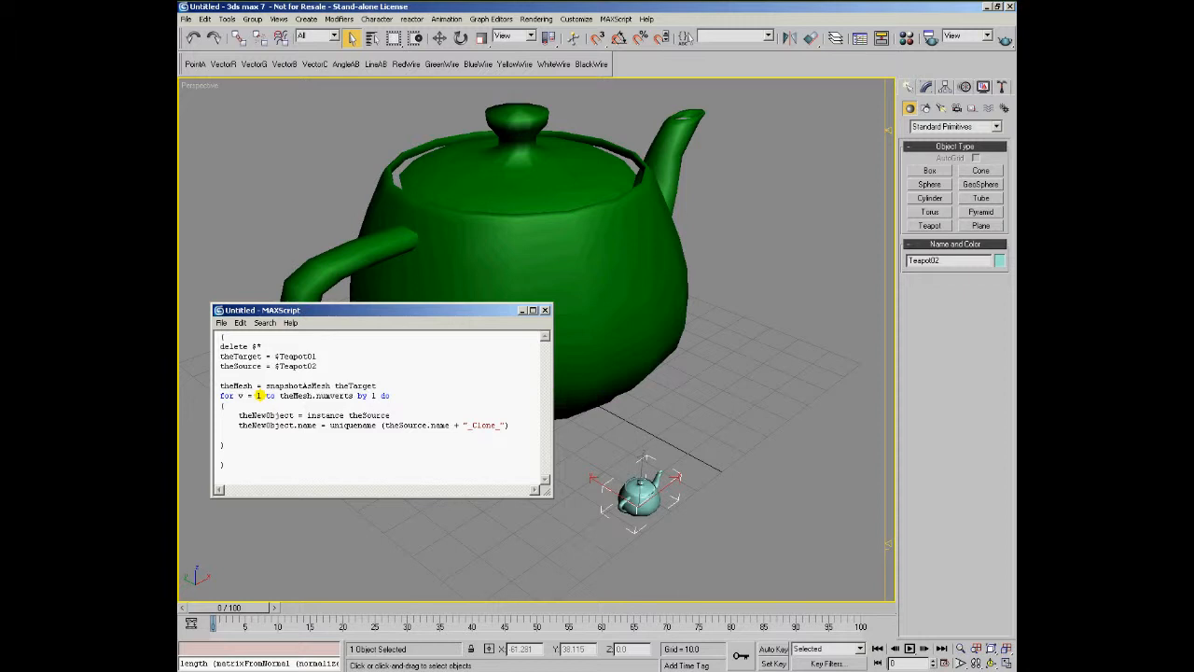
pyautogui.write('_Clone_*')
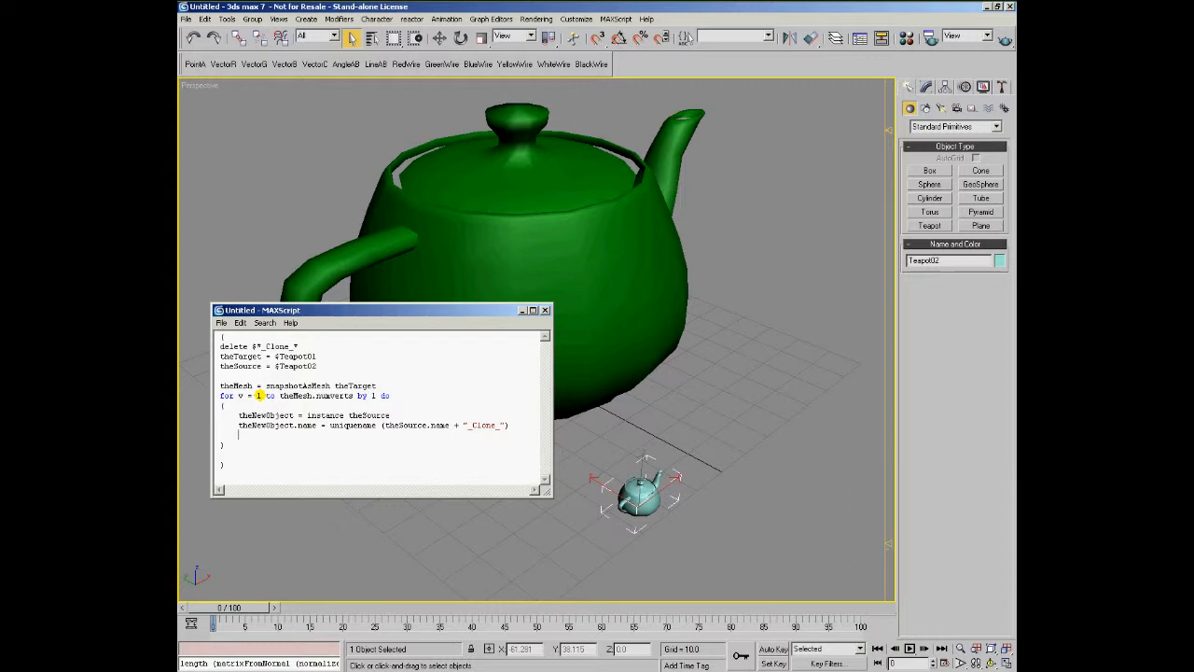
# Step: Reuse the theNewObject variable to start a 'theNewObject.tra' transform line in the loop
pyautogui.doubleClick(269, 425)
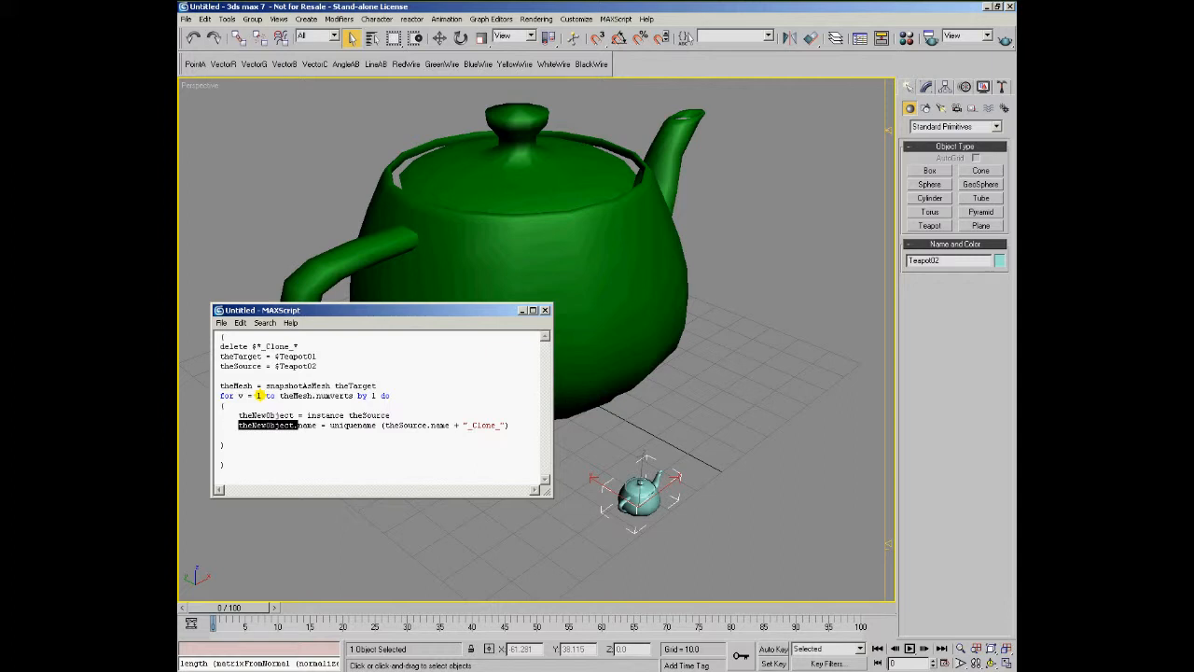
pyautogui.write('theNewObject.tra')
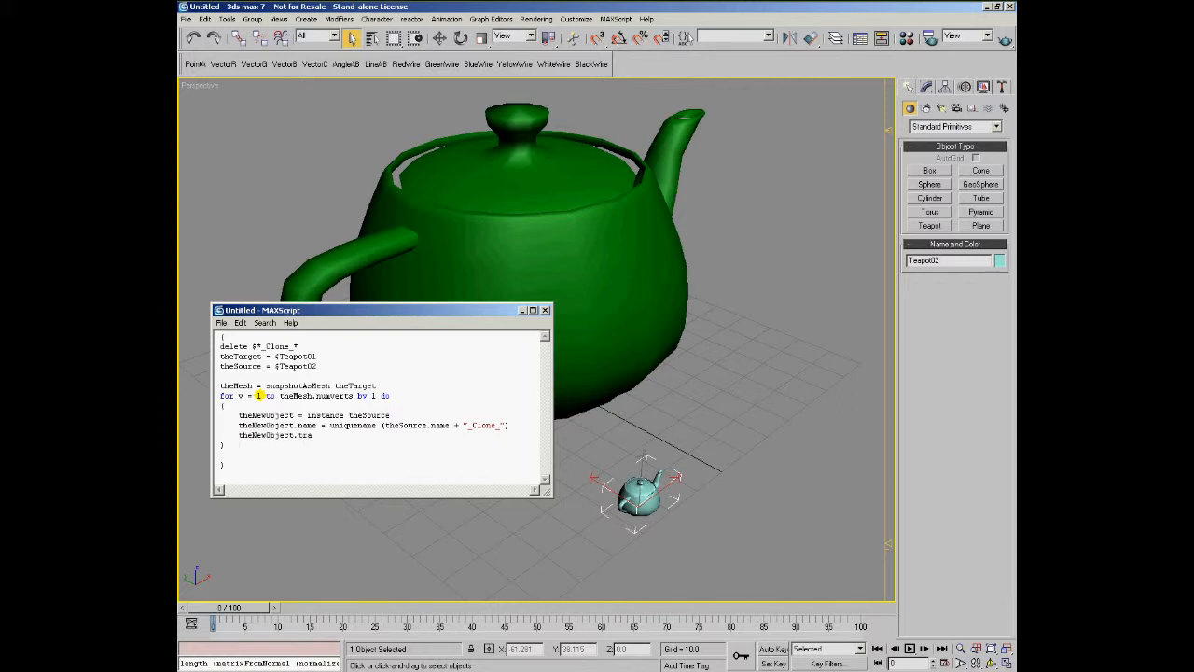